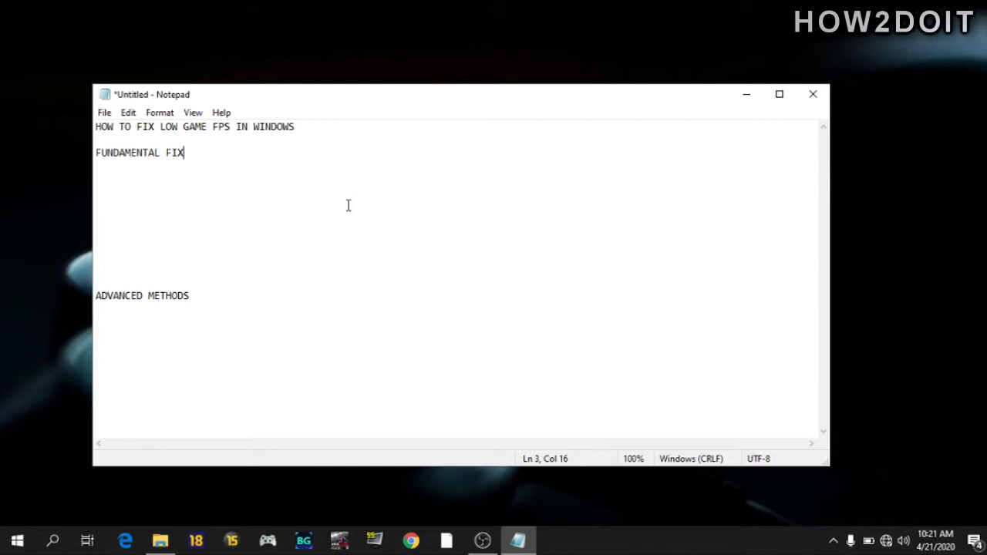
mouse_move(349, 205)
type("1: UPDATE YOUR DRIVERS")
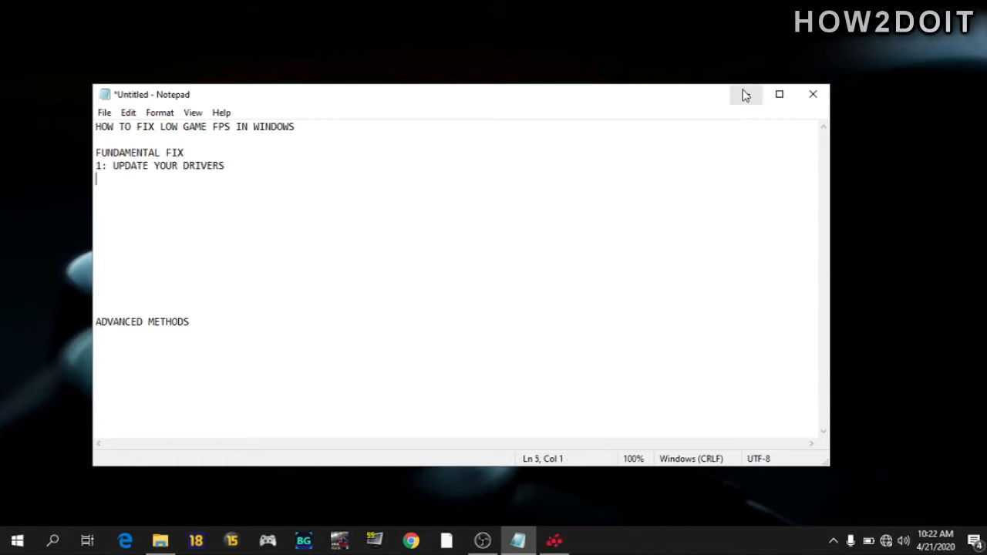
mouse_move(747, 94)
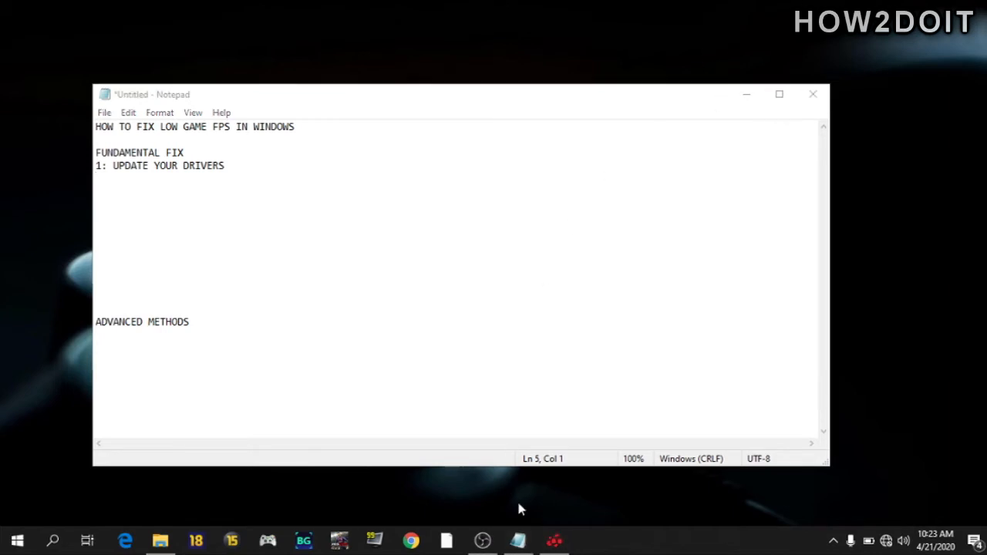
Step: Show the AMD Radeon Settings updates page with the currently installed driver version
left_click(552, 538)
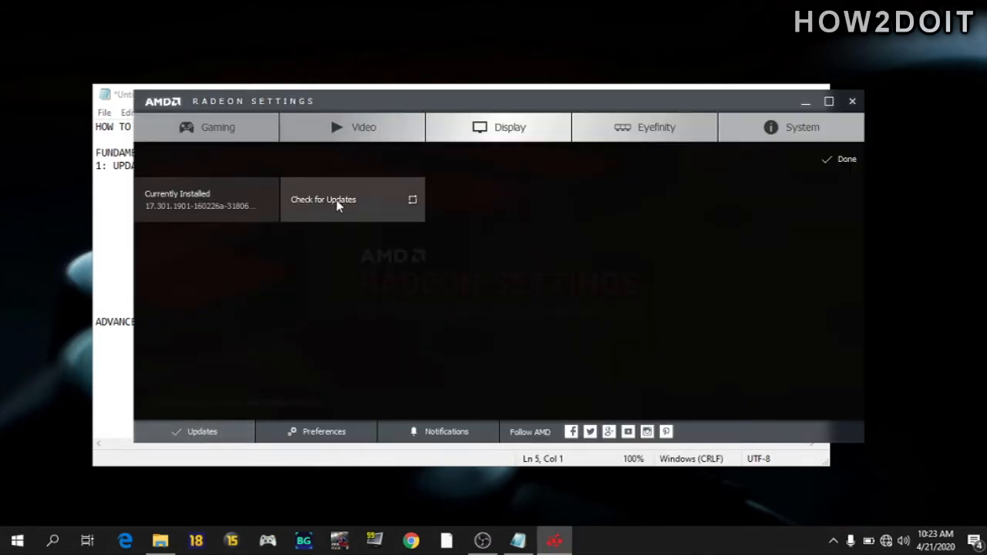
mouse_move(365, 199)
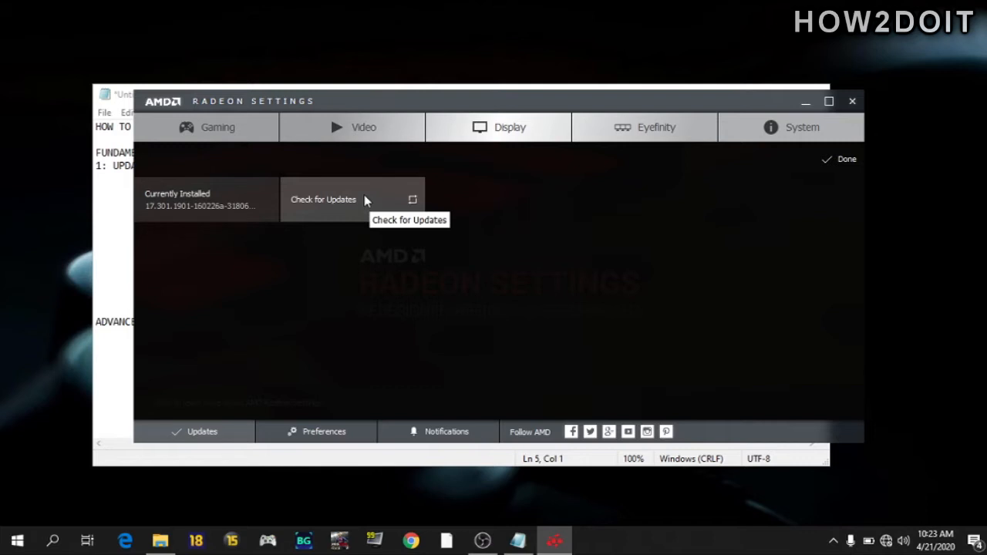
mouse_move(709, 188)
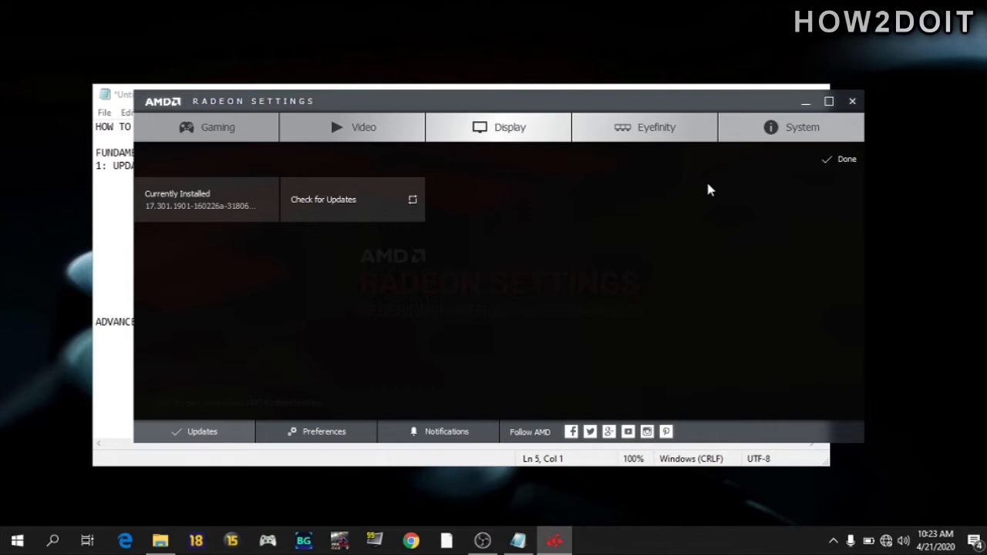
mouse_move(805, 102)
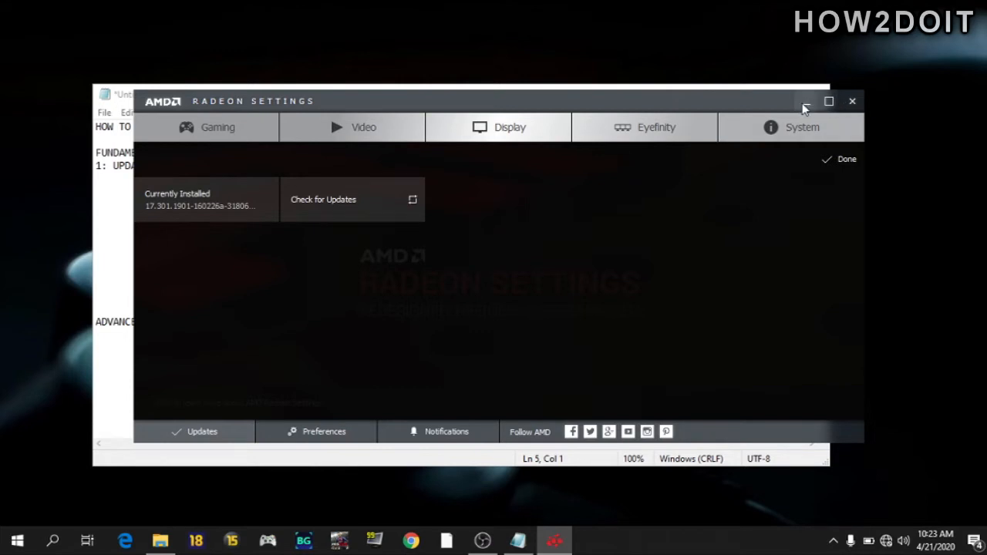
Step: Add '2: CLOSE UNNECESSARY BACKGROUND PROGRAMS' to the Notepad checklist
left_click(851, 101)
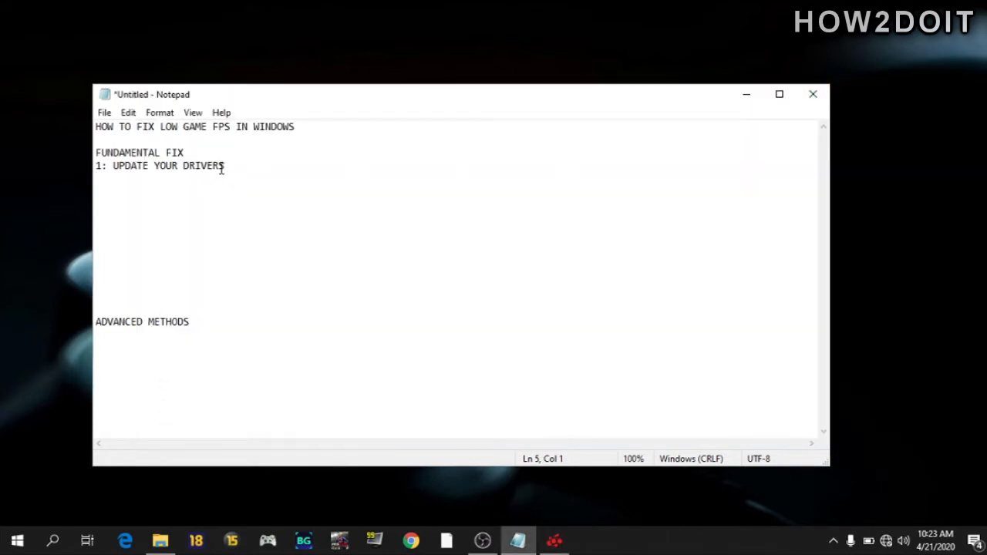
mouse_move(315, 276)
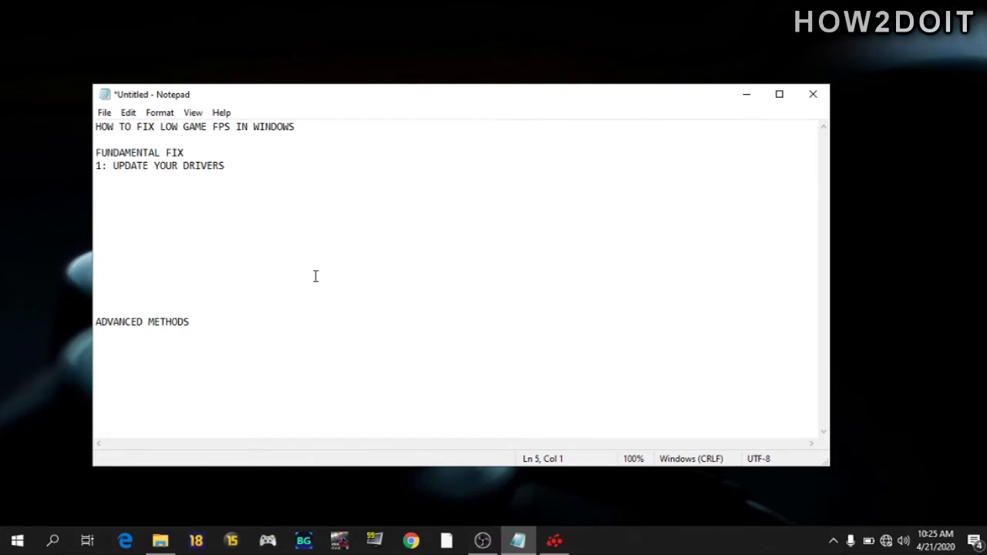
type("2: CLOSE UNNECESSARY BACKGROUND PROGRAMS")
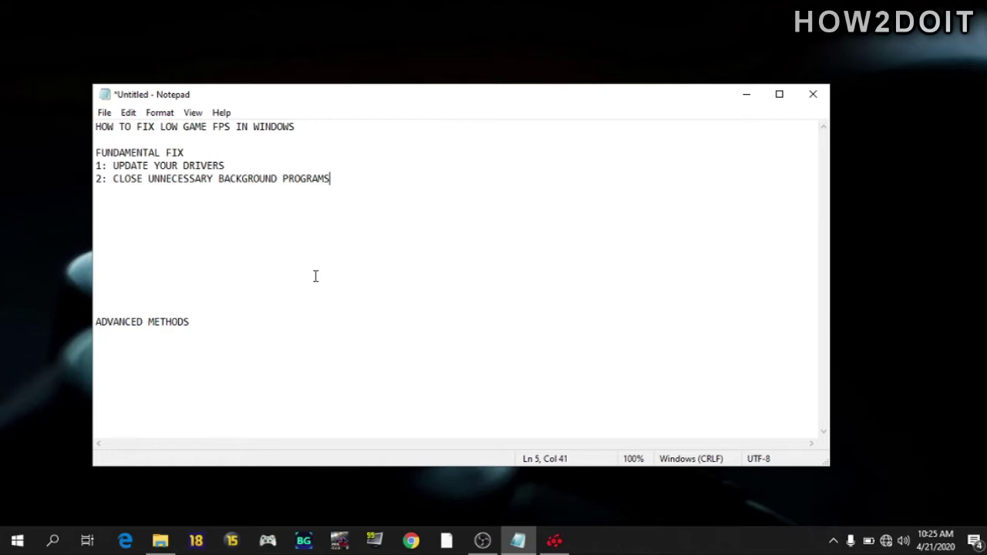
mouse_move(416, 259)
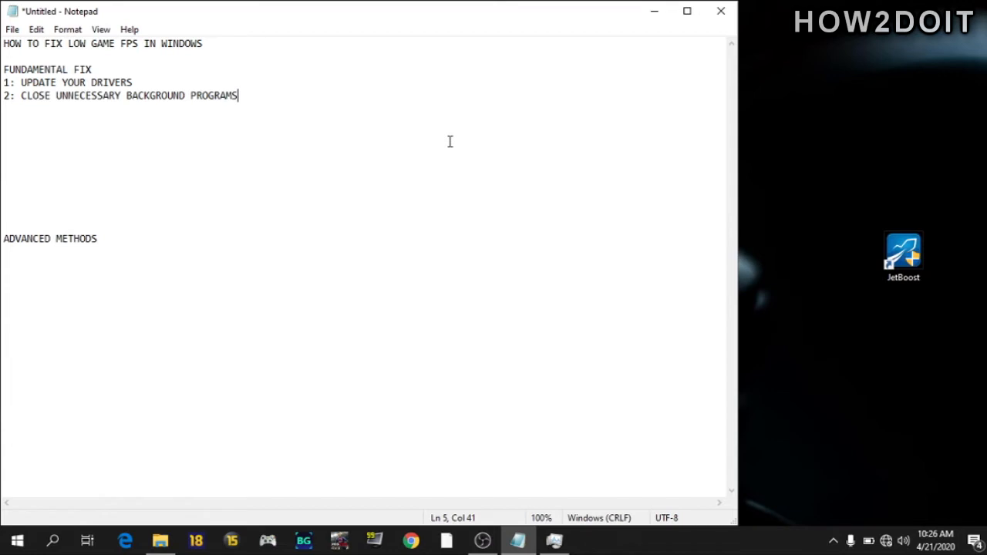
mouse_move(471, 228)
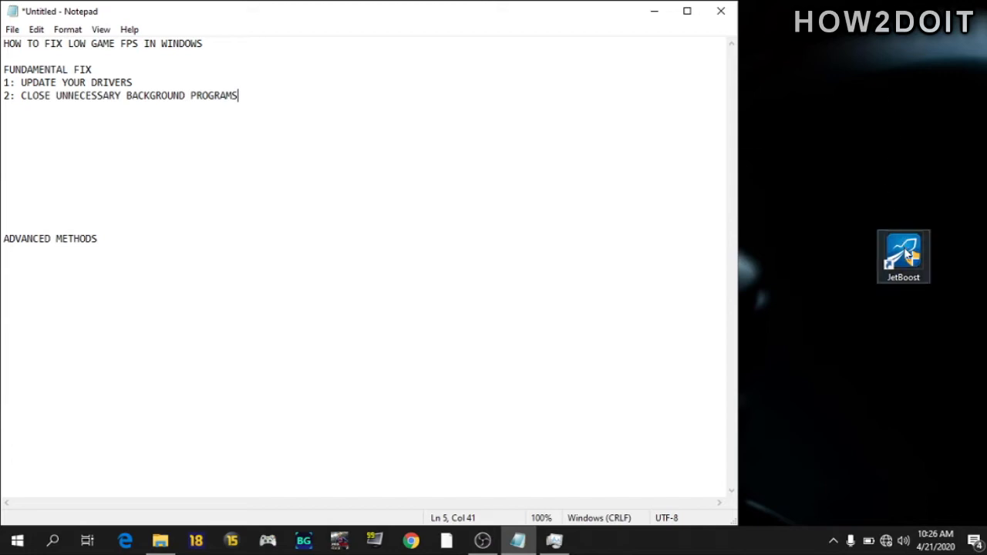
Step: Launch JetBoost and review its Customize lists of processes, services and other items
double_click(900, 254)
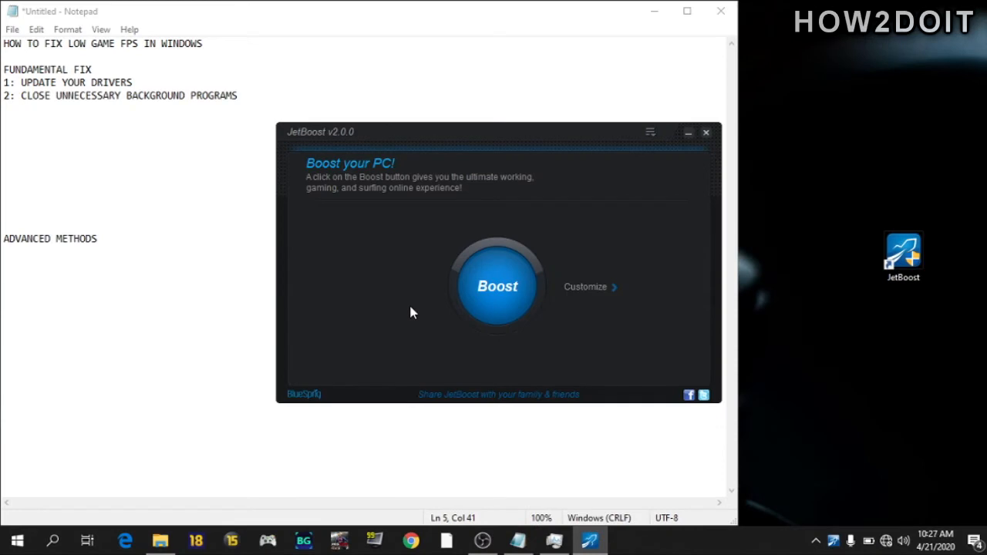
mouse_move(585, 290)
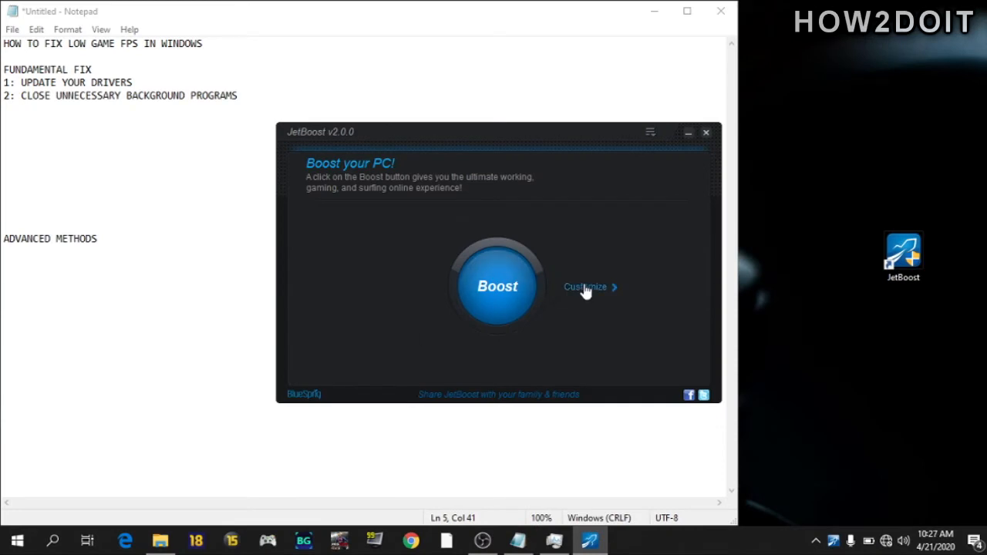
left_click(584, 287)
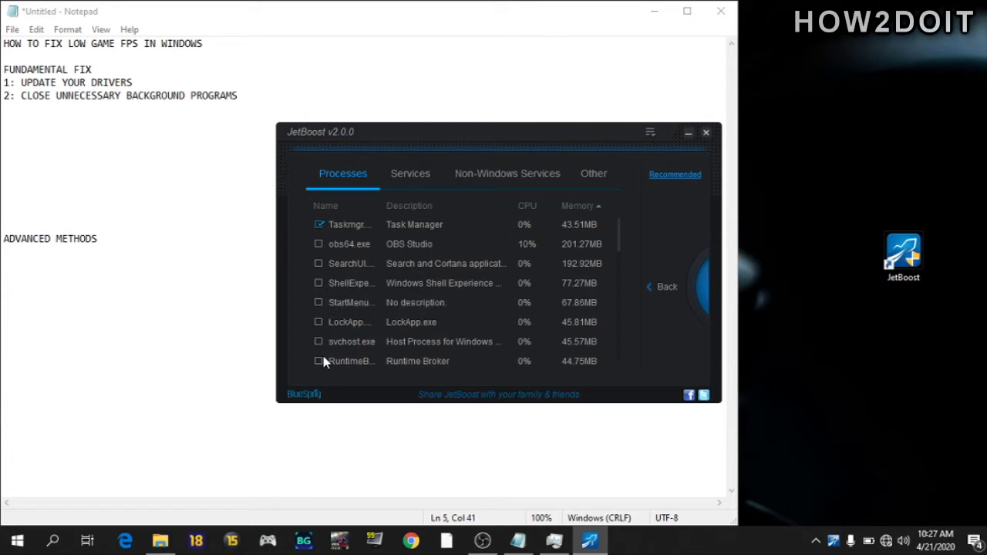
mouse_move(416, 176)
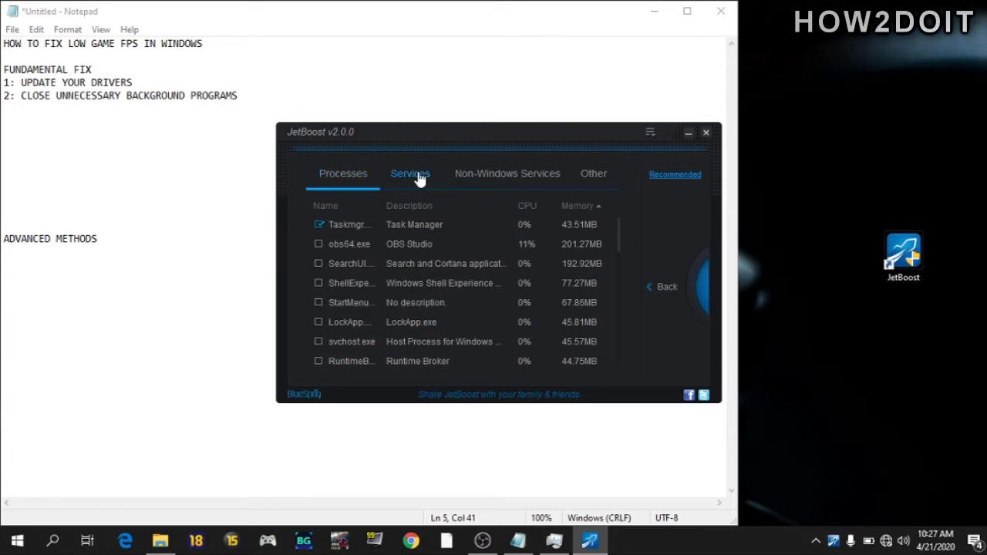
left_click(410, 173)
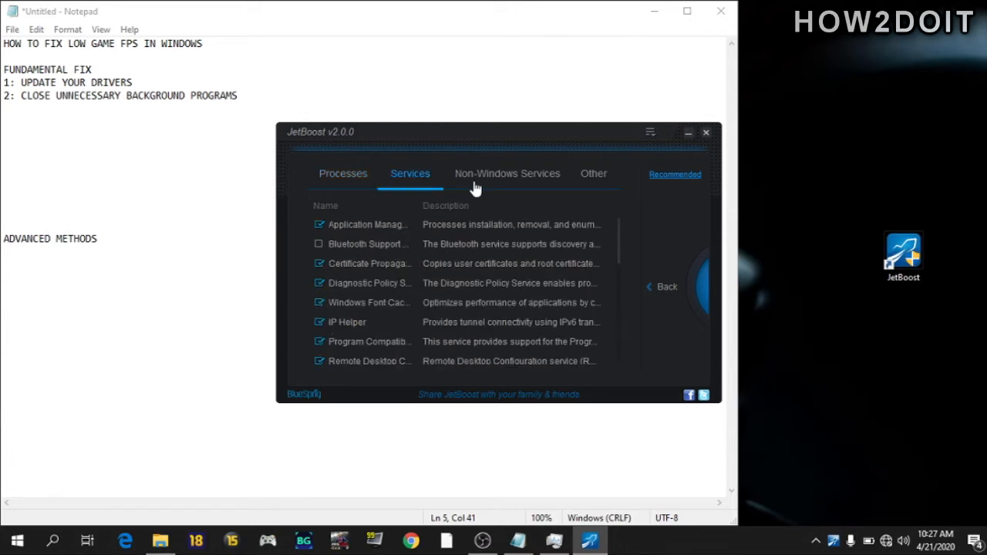
left_click(593, 173)
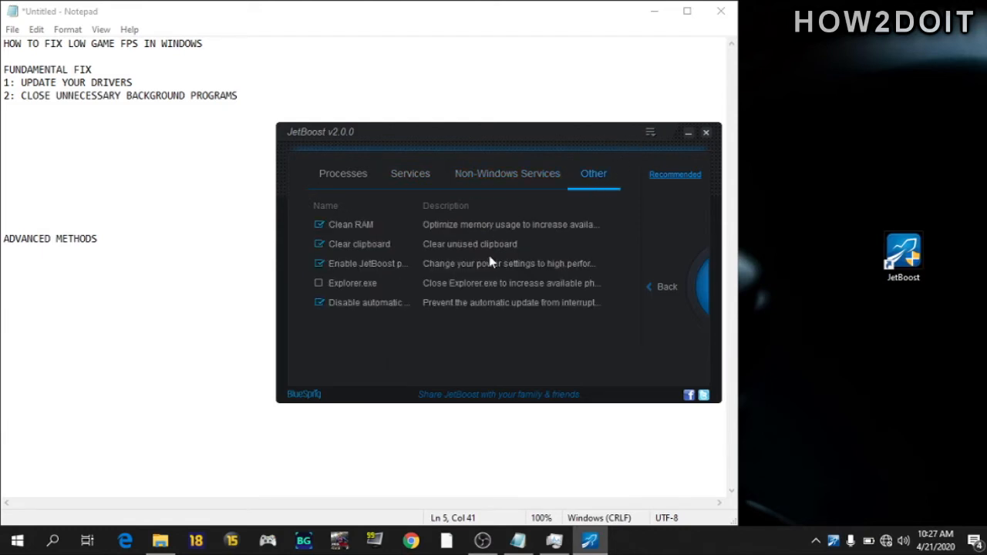
left_click(663, 285)
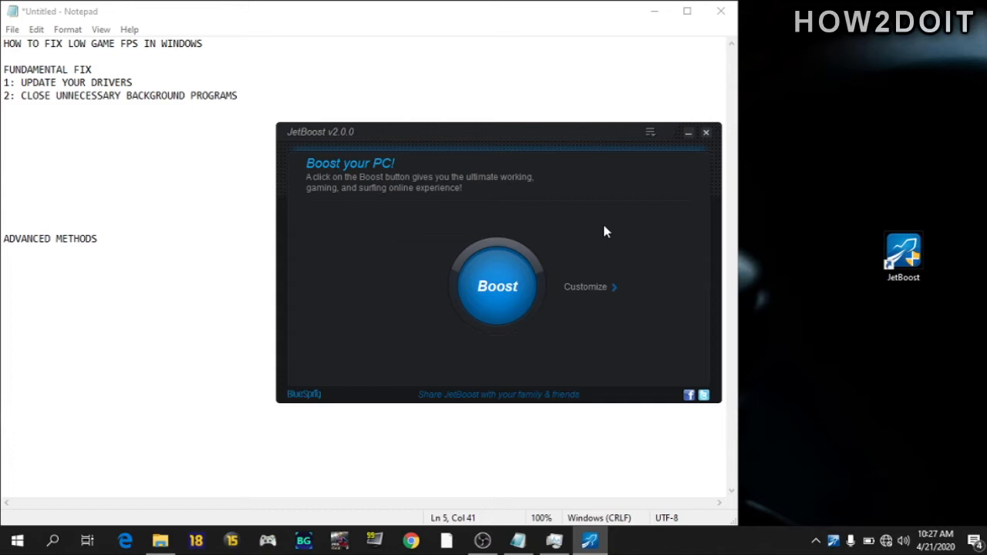
mouse_move(705, 145)
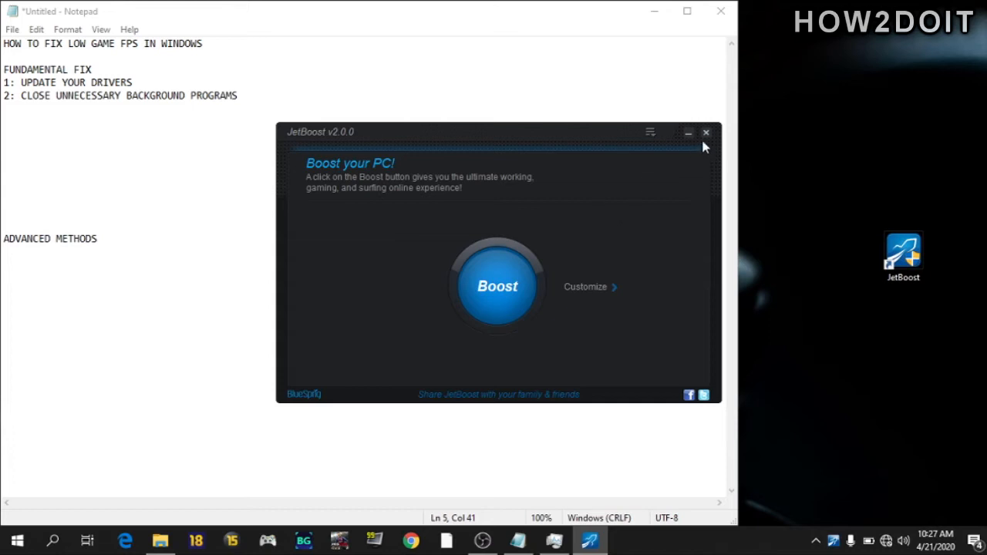
mouse_move(706, 132)
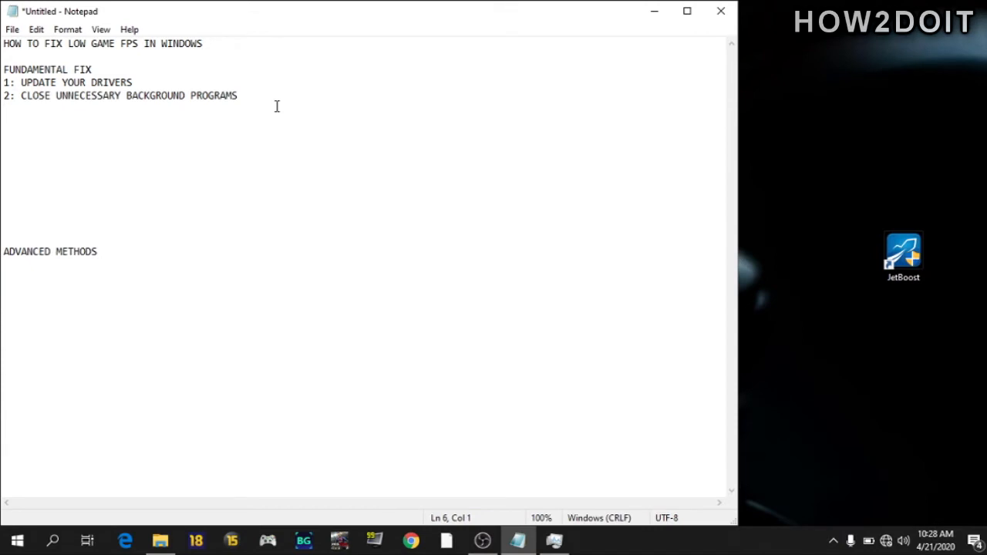
Step: Add '3: DEFRAGMENTING YOUR HDD' to the Notepad checklist
type("3: DEFRAGMENTING YOUR HDD")
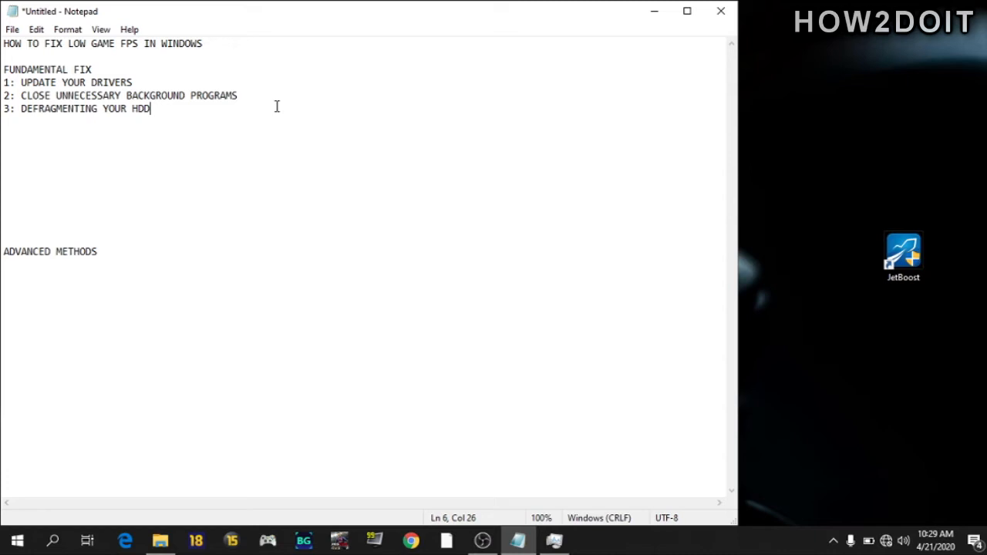
mouse_move(49, 373)
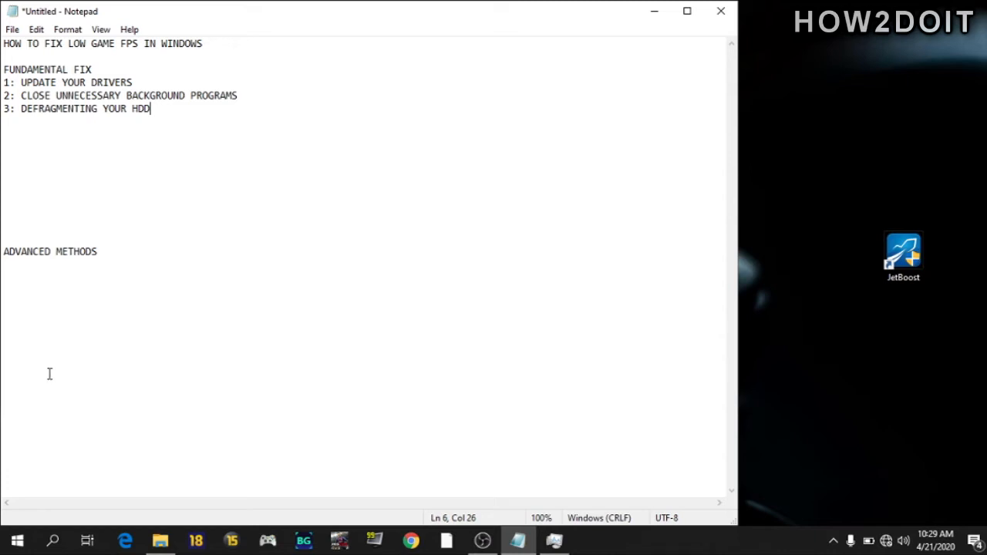
left_click(19, 540)
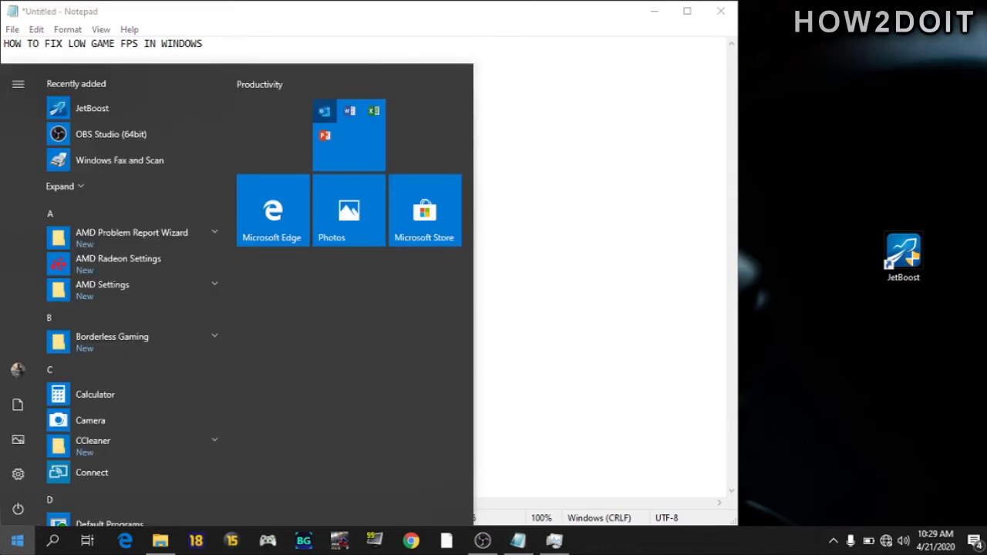
type("DEFR")
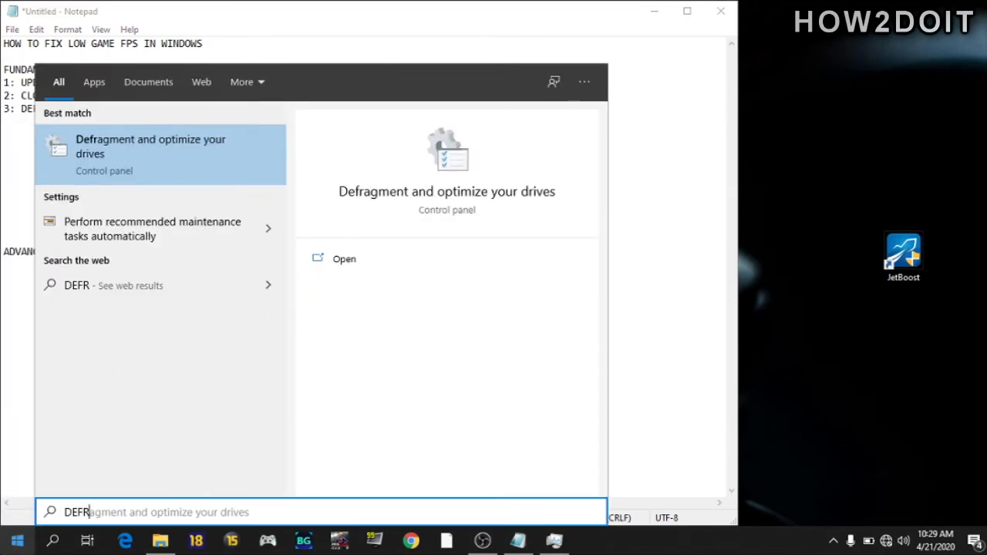
left_click(151, 146)
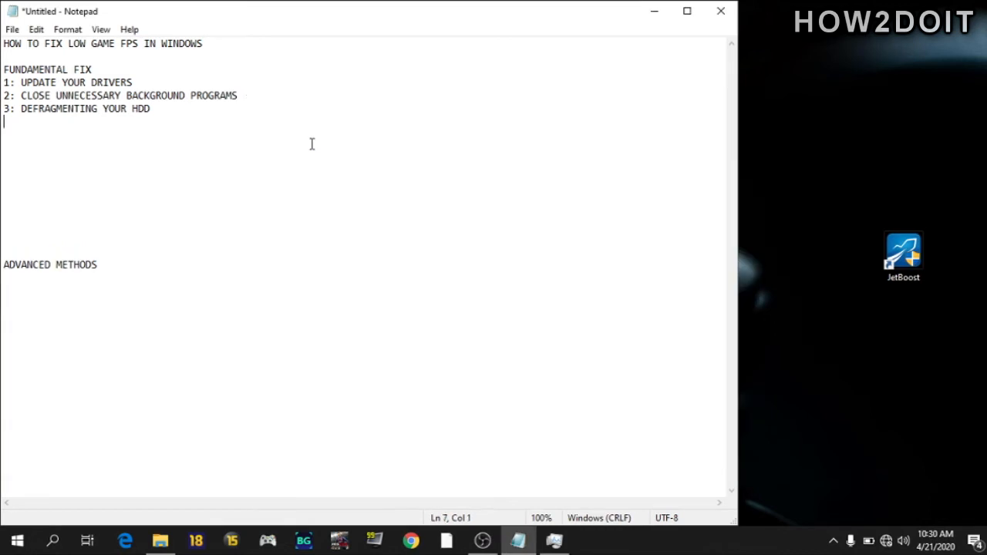
Step: Add '4: ADJUST POWER OPTIONS' to the Notepad checklist
type("4: ADJUST POWER OPTIONS")
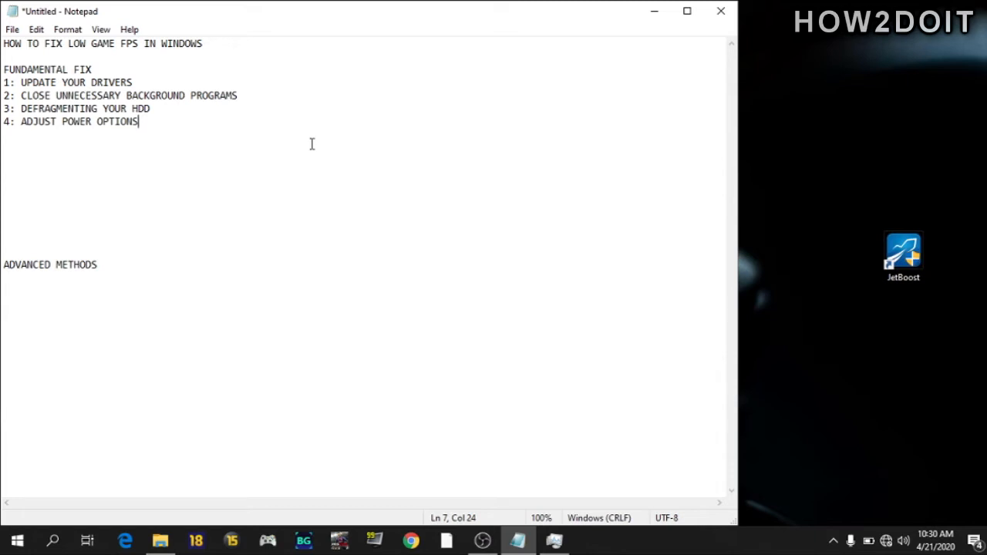
mouse_move(894, 514)
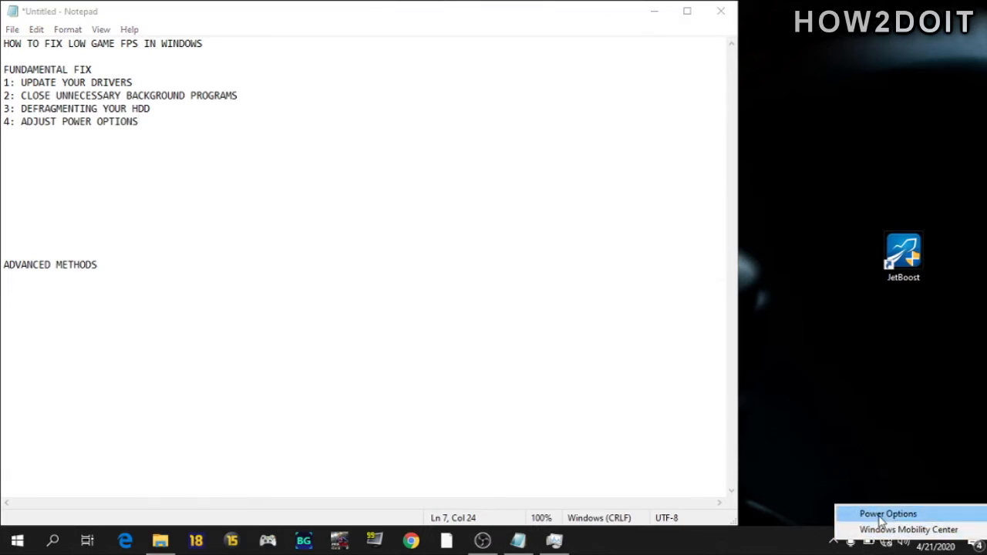
Step: Select the Ultimate Performance power plan and open its plan settings
left_click(888, 514)
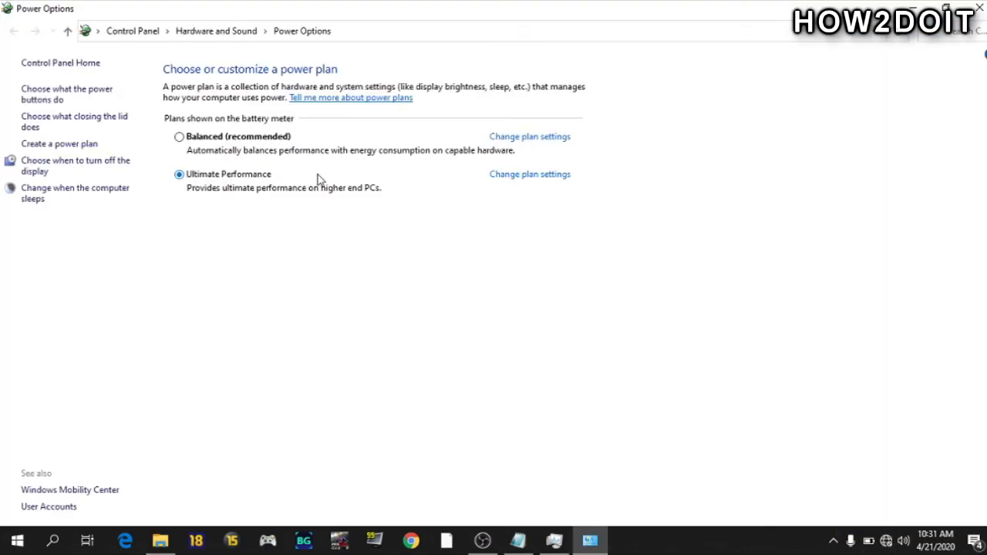
mouse_move(231, 176)
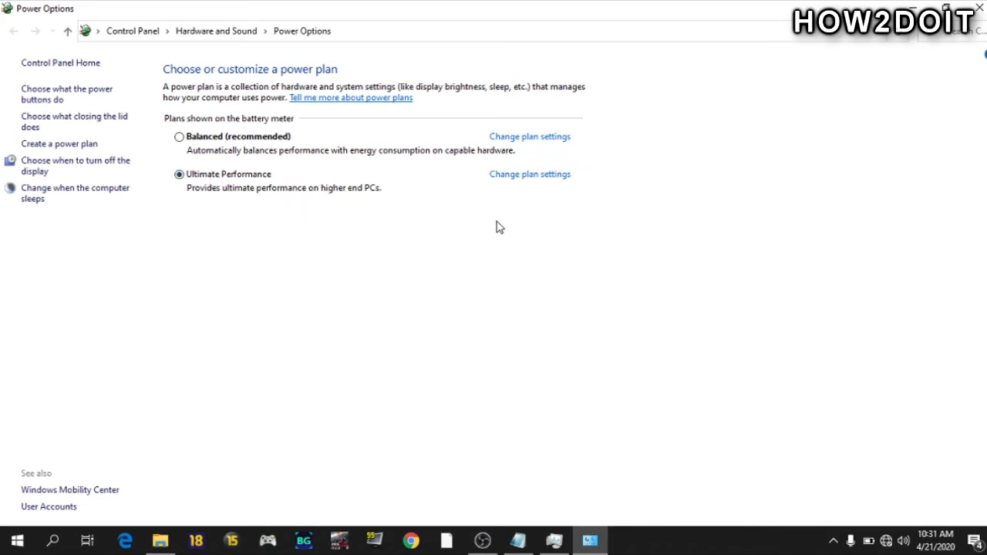
mouse_move(536, 188)
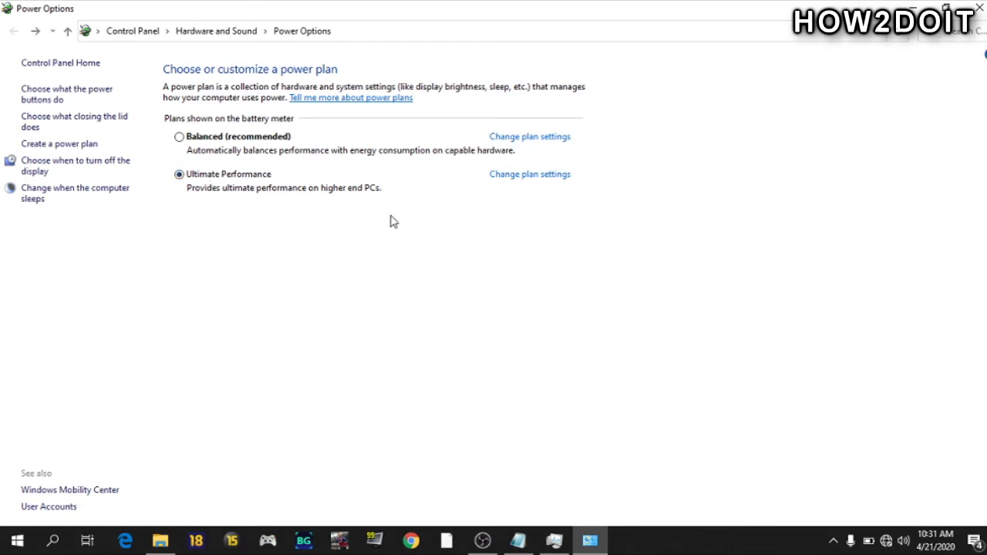
mouse_move(532, 179)
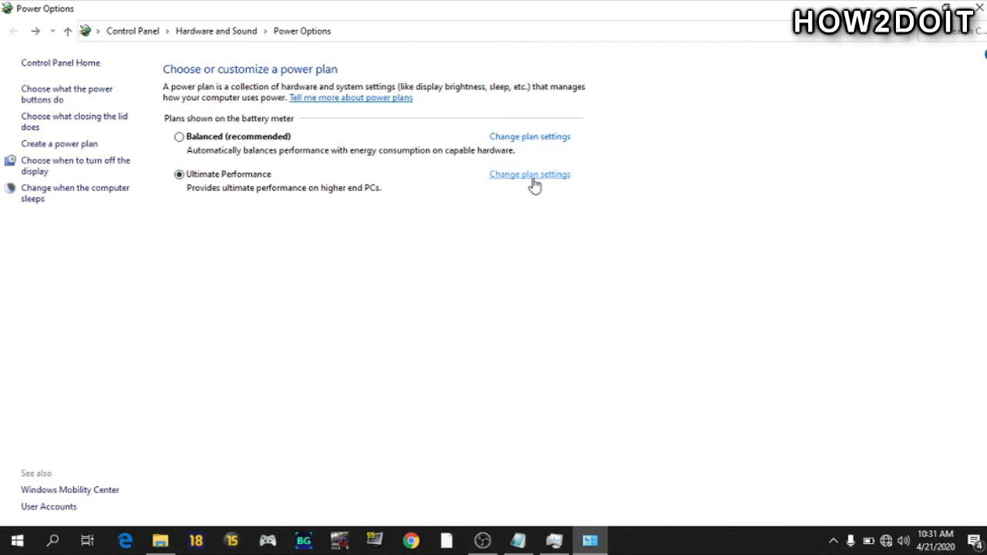
left_click(529, 173)
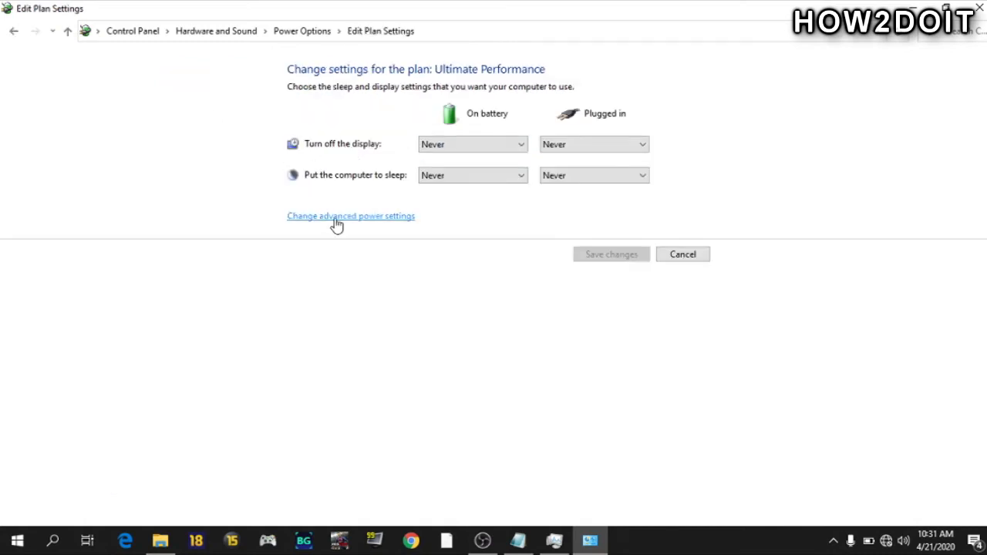
Step: In advanced power settings, expand Processor power management with system cooling policy and minimum processor state
left_click(350, 216)
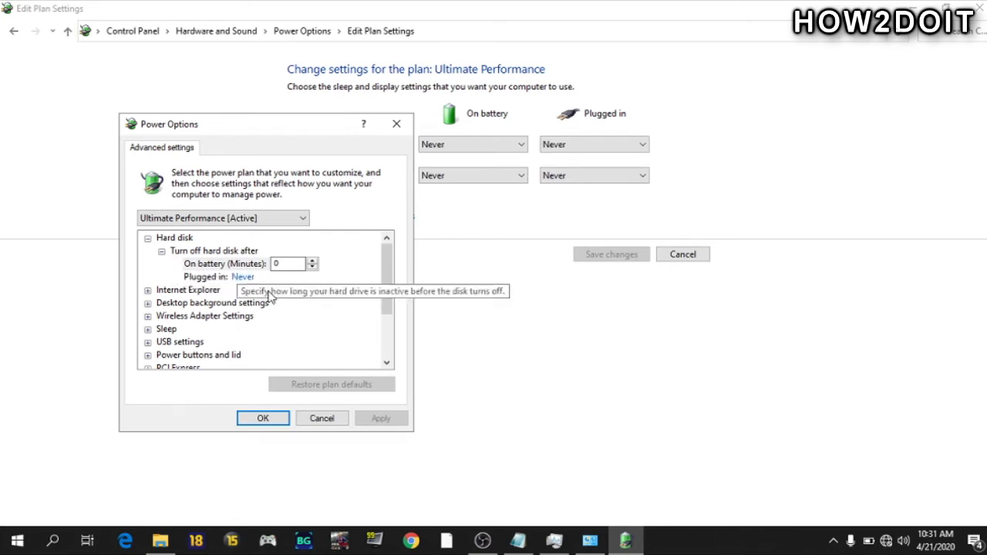
scroll("down", 3)
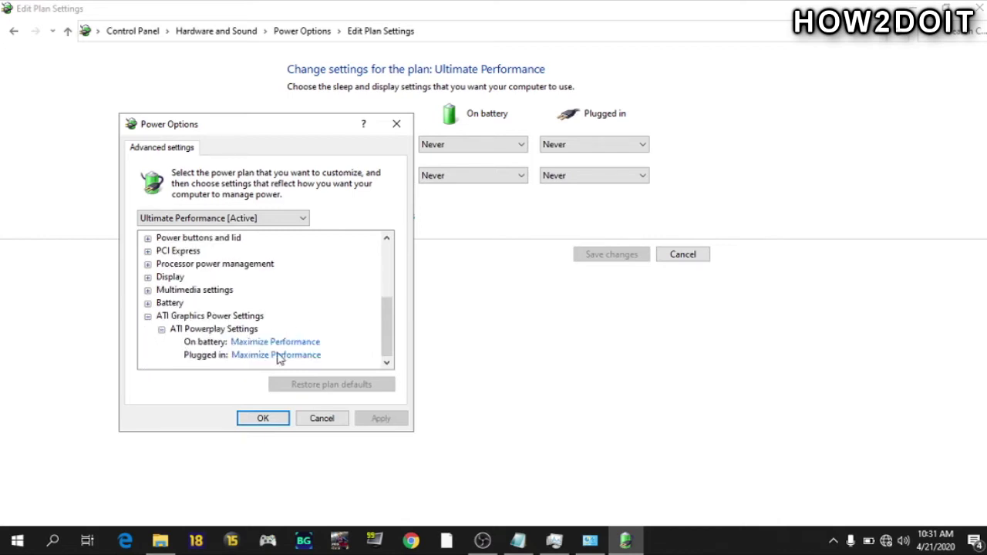
mouse_move(317, 343)
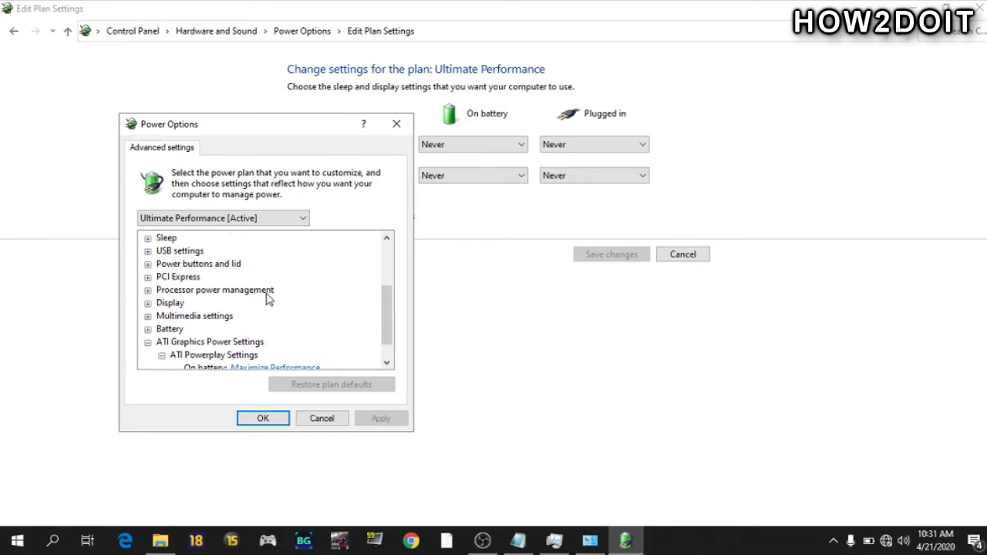
left_click(148, 290)
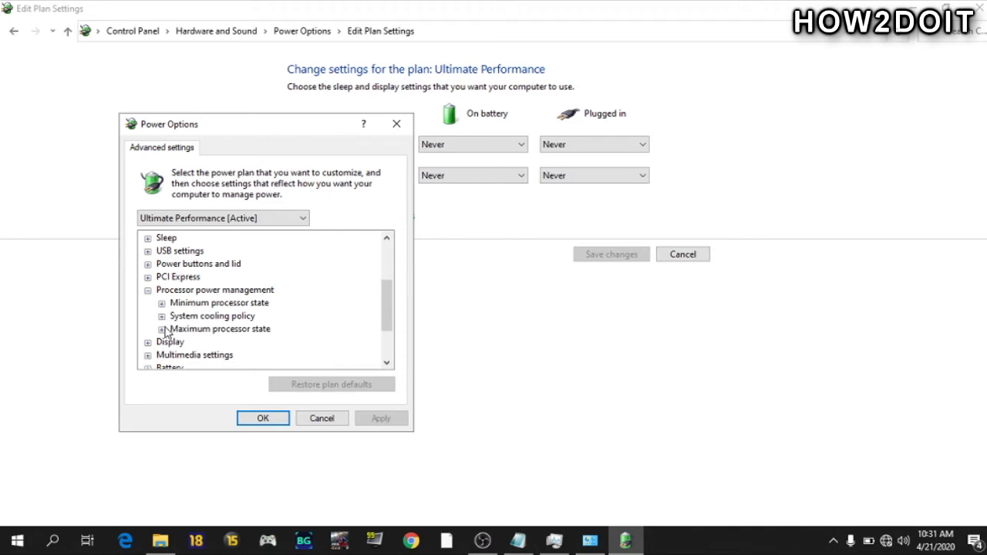
left_click(162, 329)
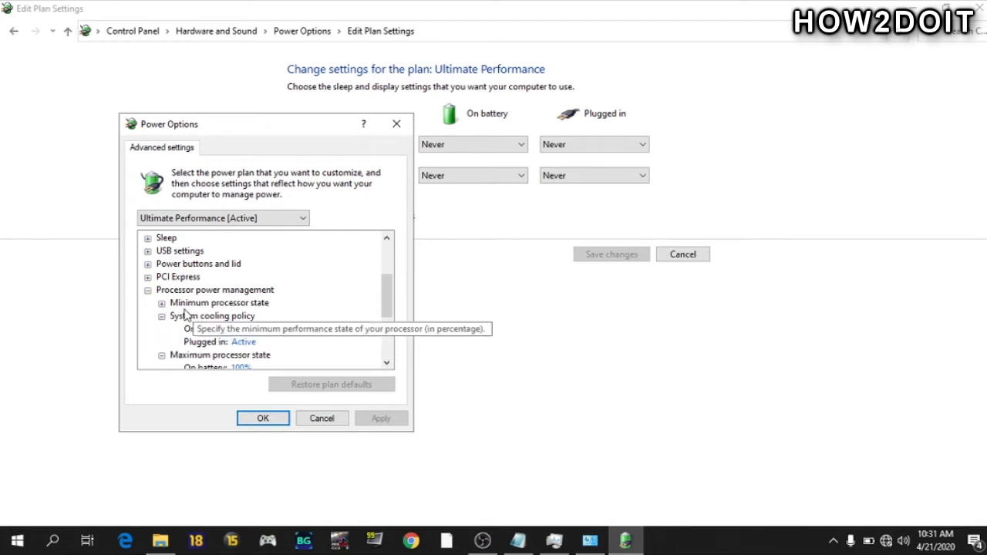
left_click(160, 303)
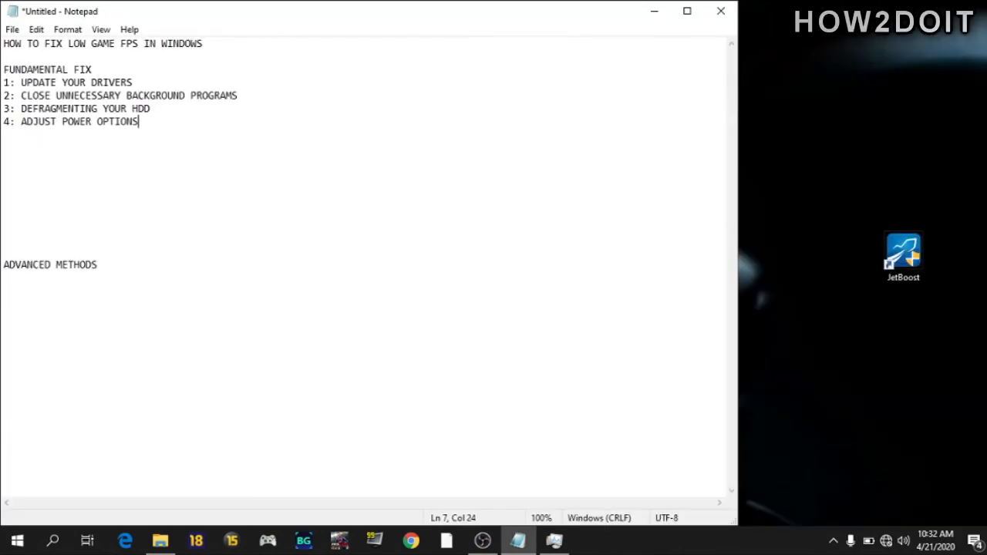
Step: Add '5: TURNING OFF WINDOWS VISUAL EFFECTS' to the checklist and search Windows for 'PER'
type("5: TURNING OFF WINDOWS VISUAL EFFECTS")
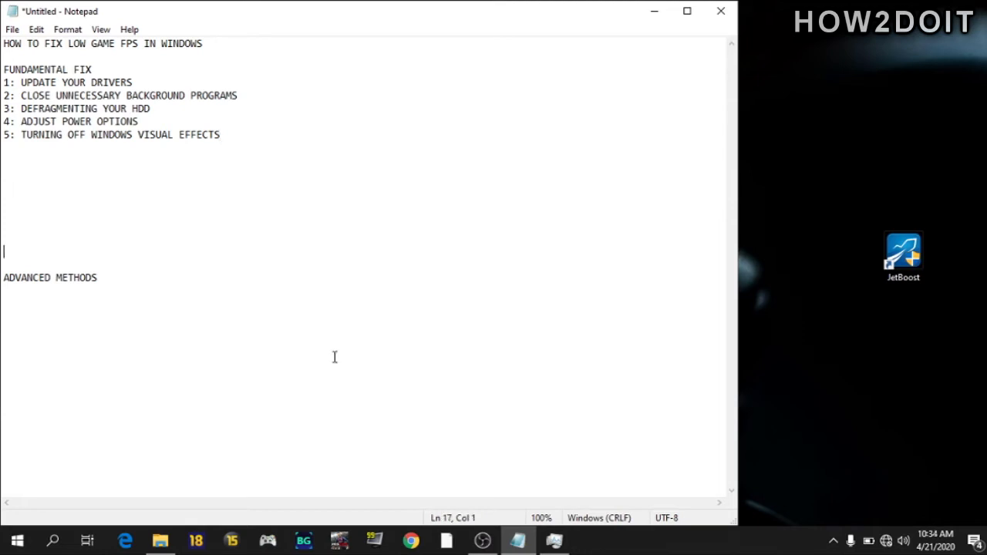
left_click(18, 540)
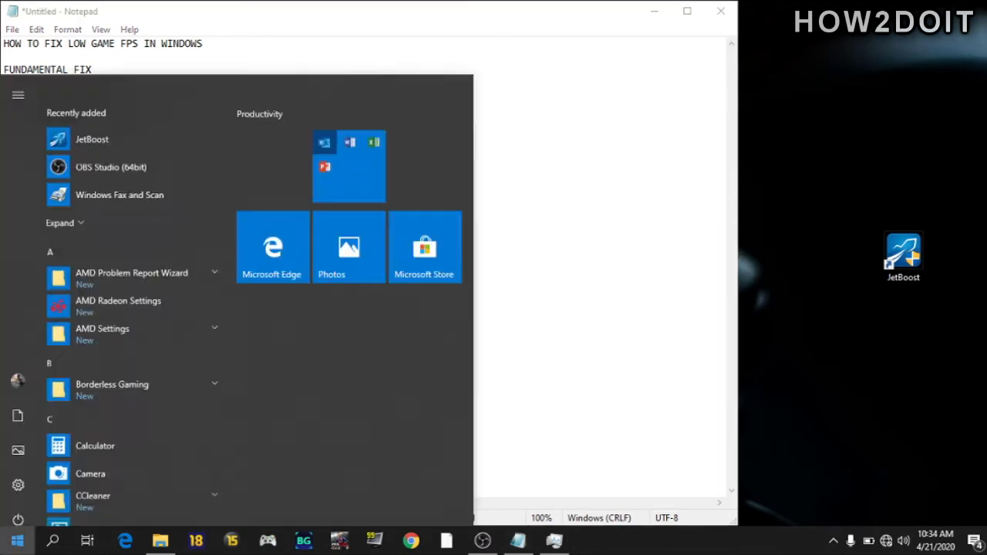
type("PERFORMA")
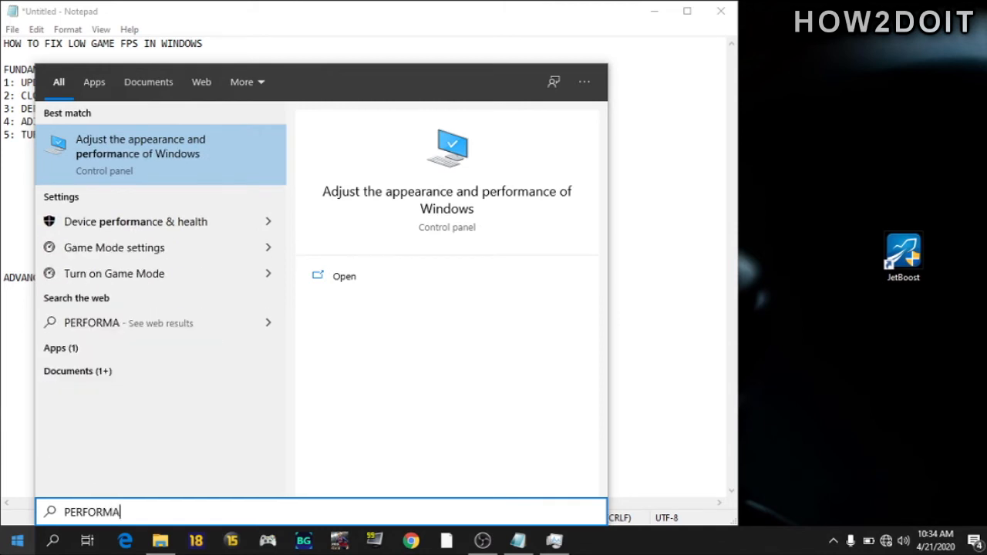
Step: Set Windows visual effects to 'Adjust for best performance' and apply it
left_click(141, 146)
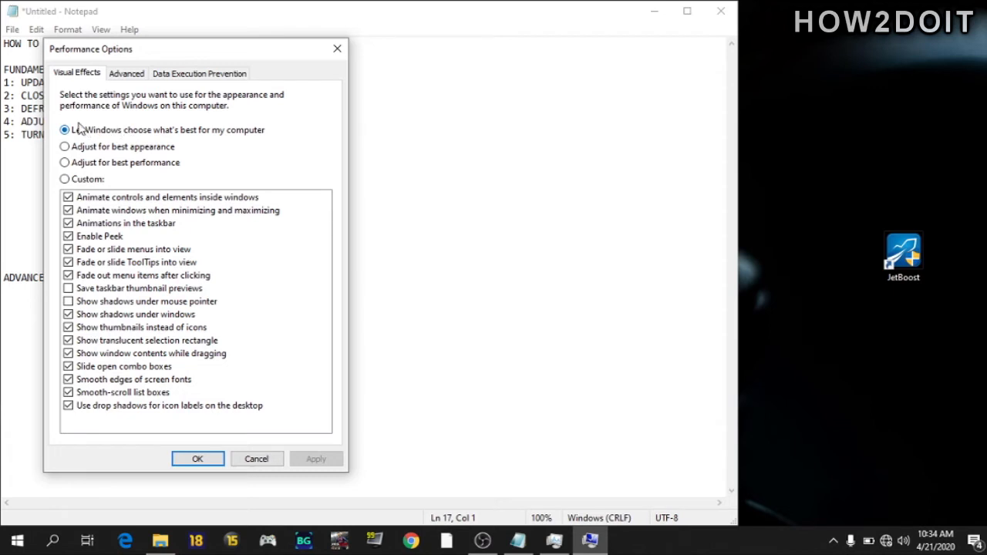
mouse_move(248, 138)
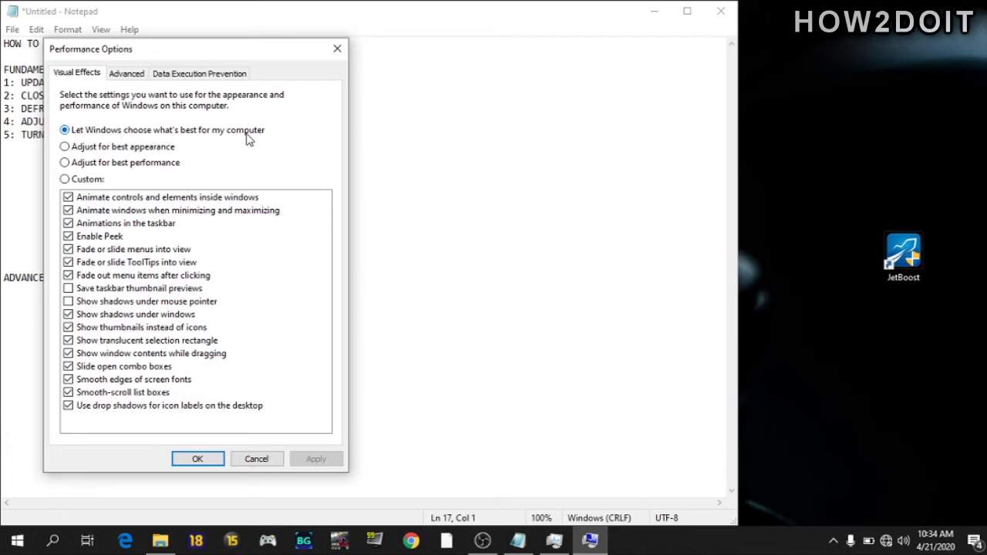
mouse_move(256, 139)
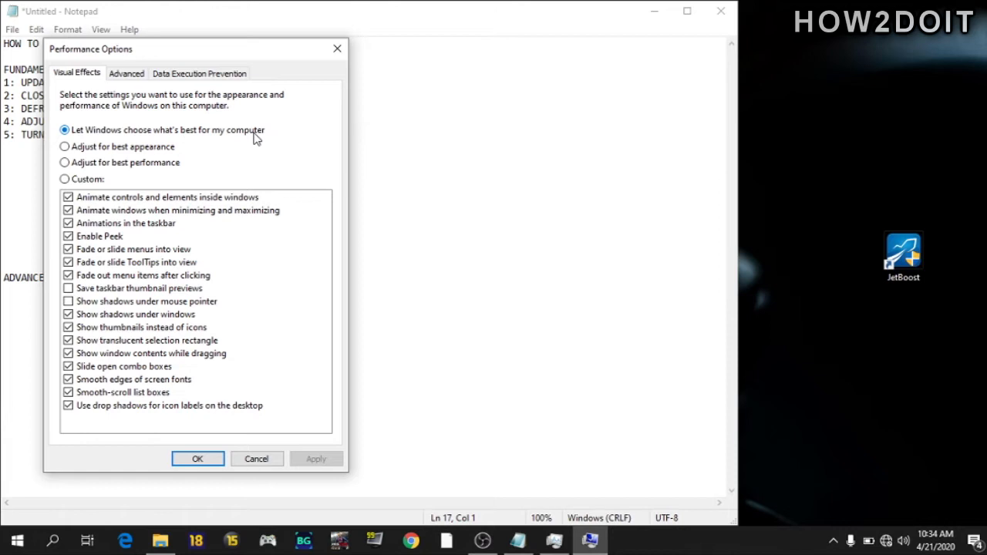
left_click(65, 161)
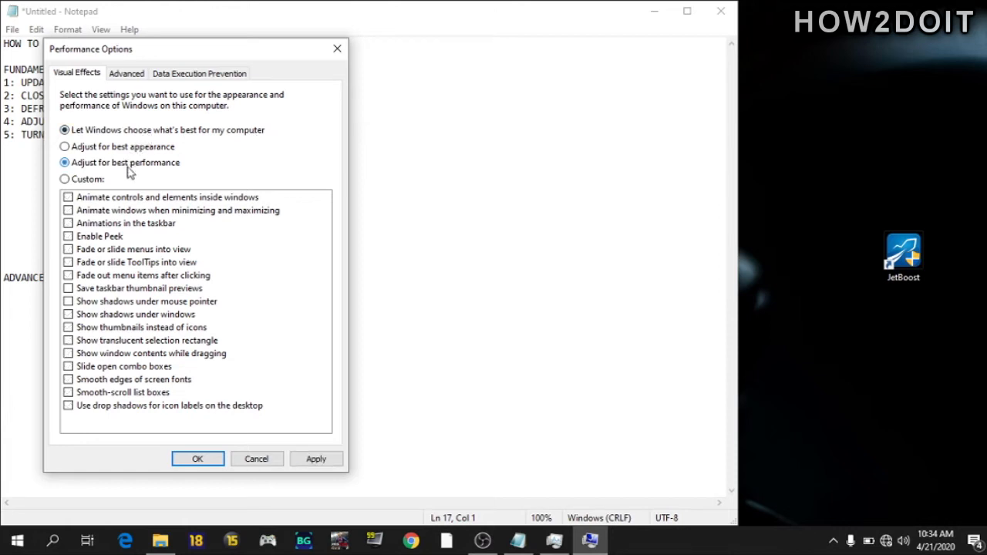
left_click(60, 162)
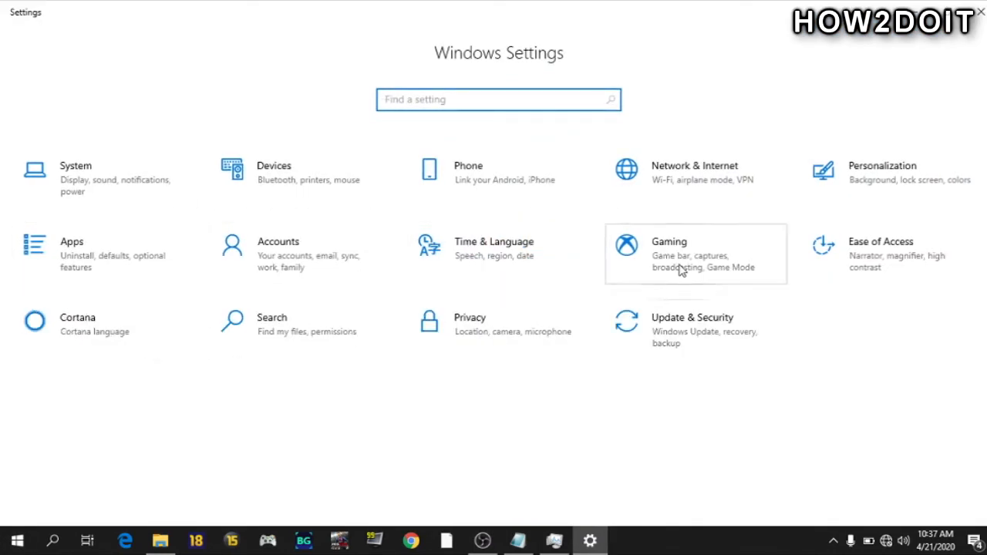
Step: In Gaming settings, review the Game bar options and go to the background capture settings
left_click(683, 262)
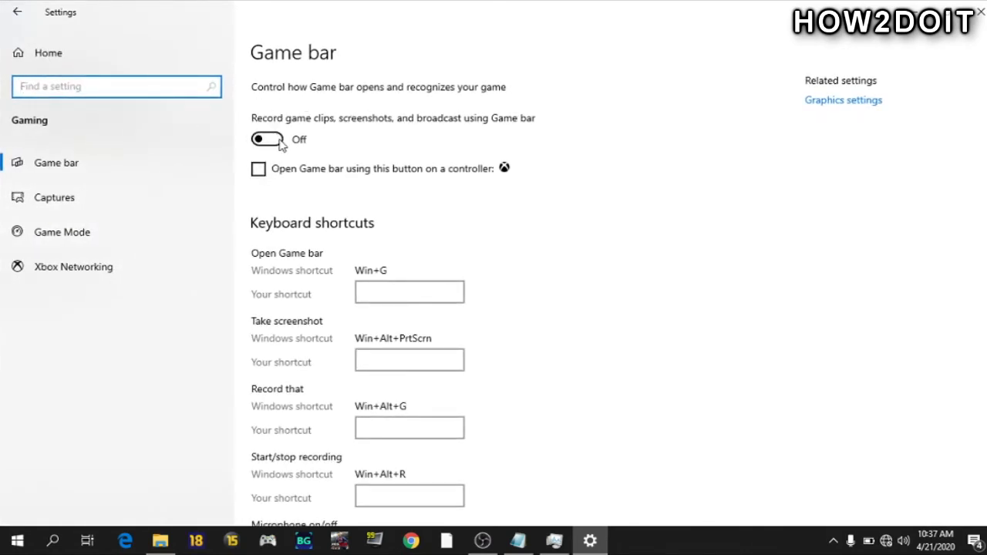
mouse_move(293, 191)
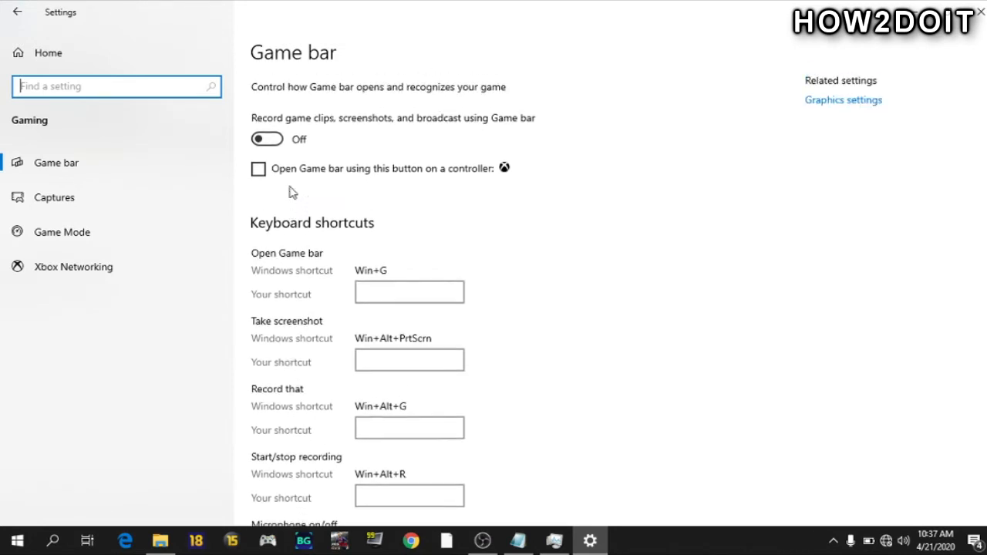
scroll("down", 3)
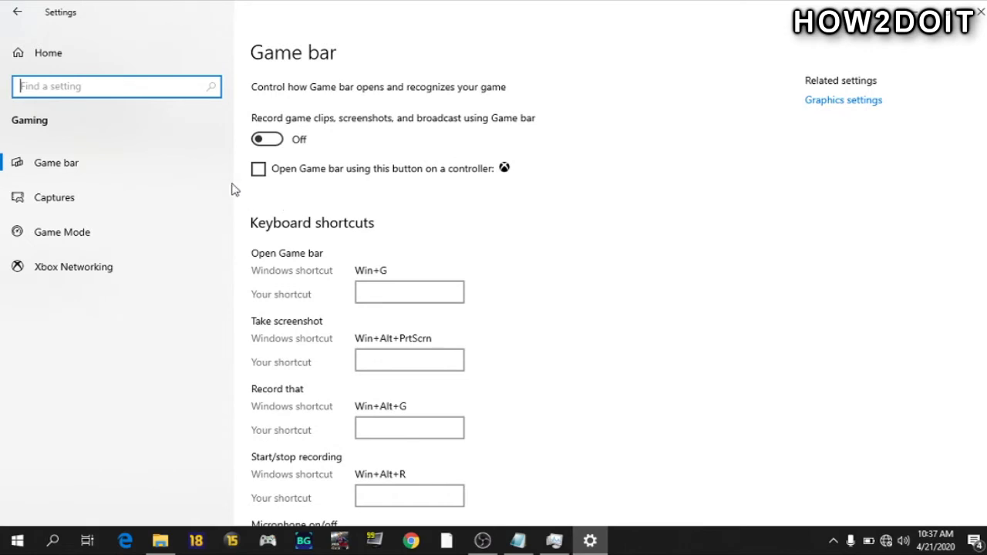
left_click(62, 231)
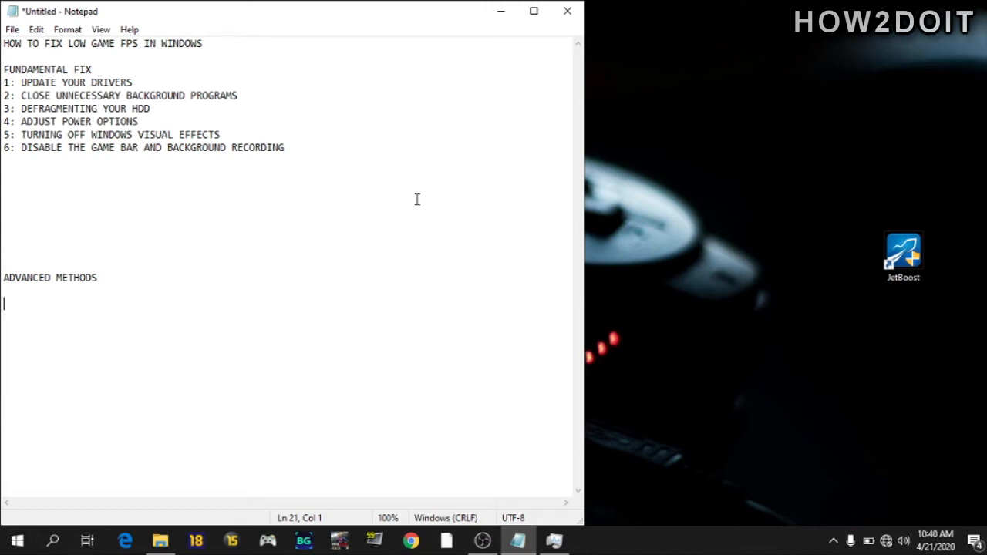
mouse_move(303, 204)
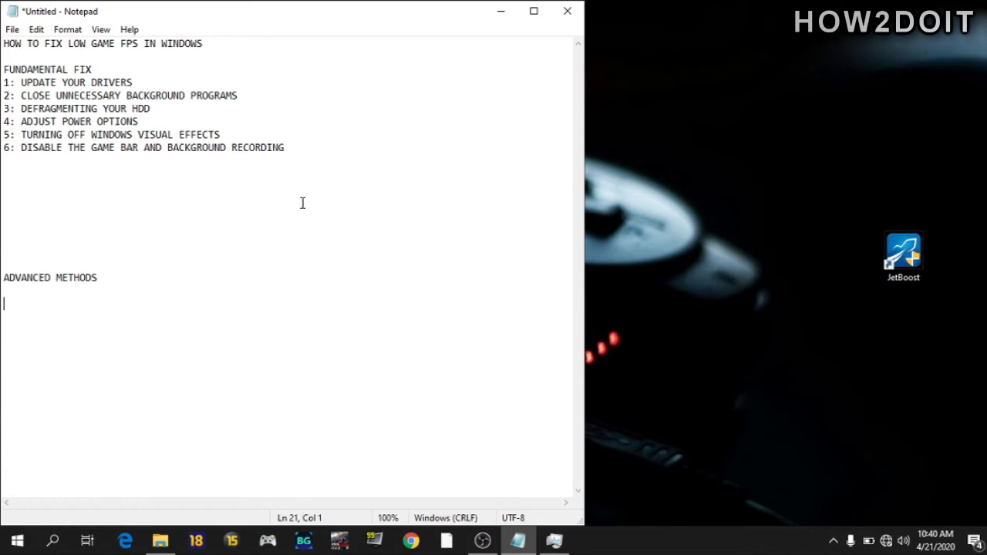
Step: Add '1: DEBLOATING WINDOWS 10' as the first advanced method in the checklist
type("1: DEBLOATING WINDOWS 10")
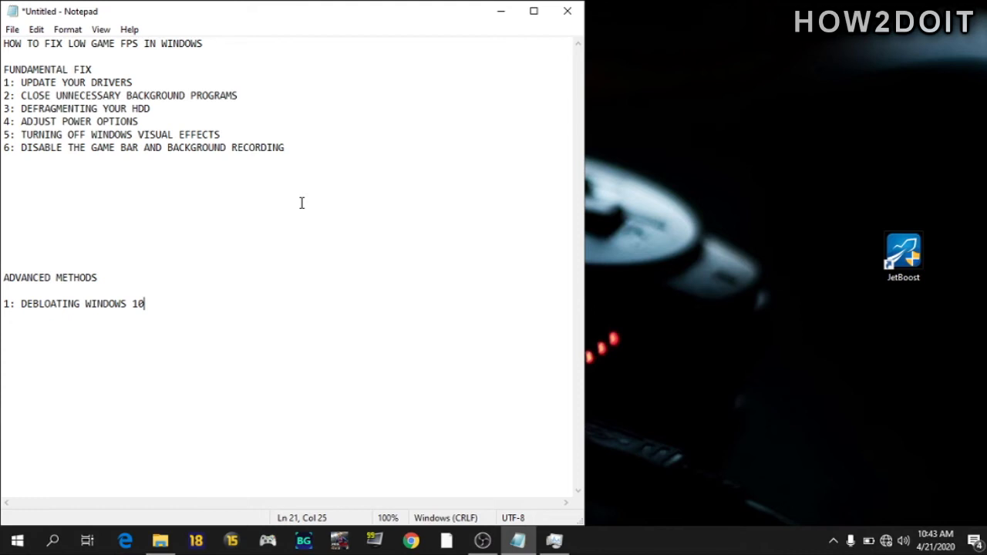
mouse_move(136, 540)
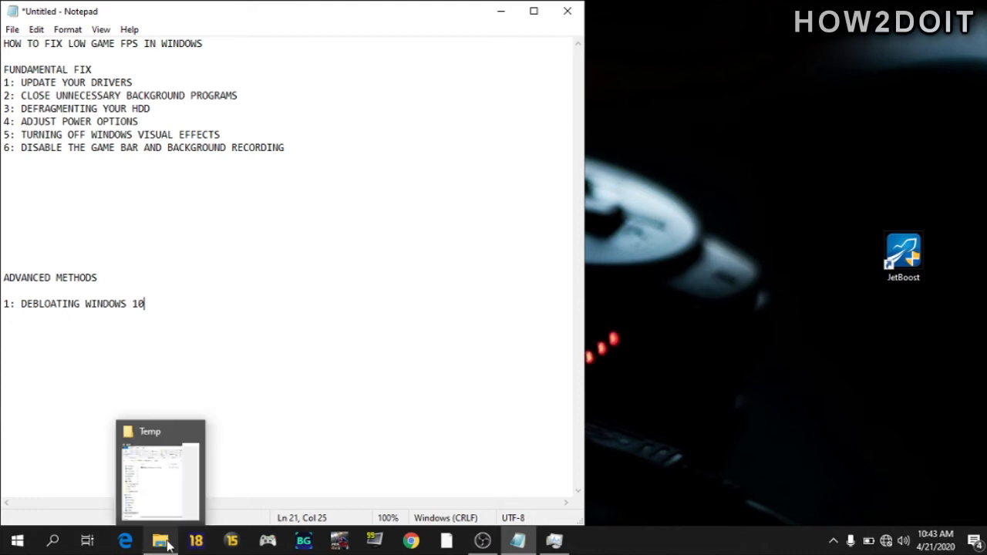
Step: Open Windows10Debloater-master.zip from the Temp folder in WinRAR and enter its inner folder
left_click(161, 470)
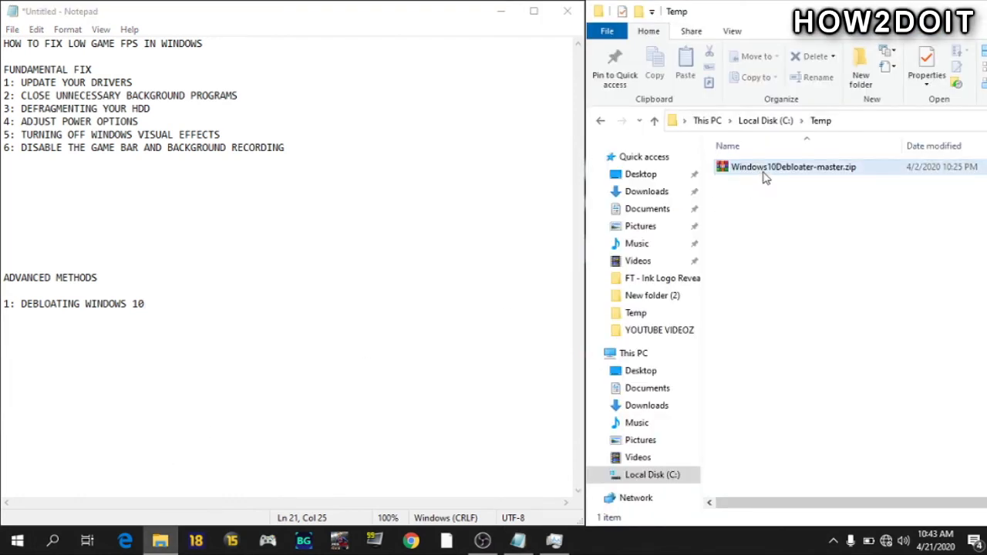
left_click(793, 166)
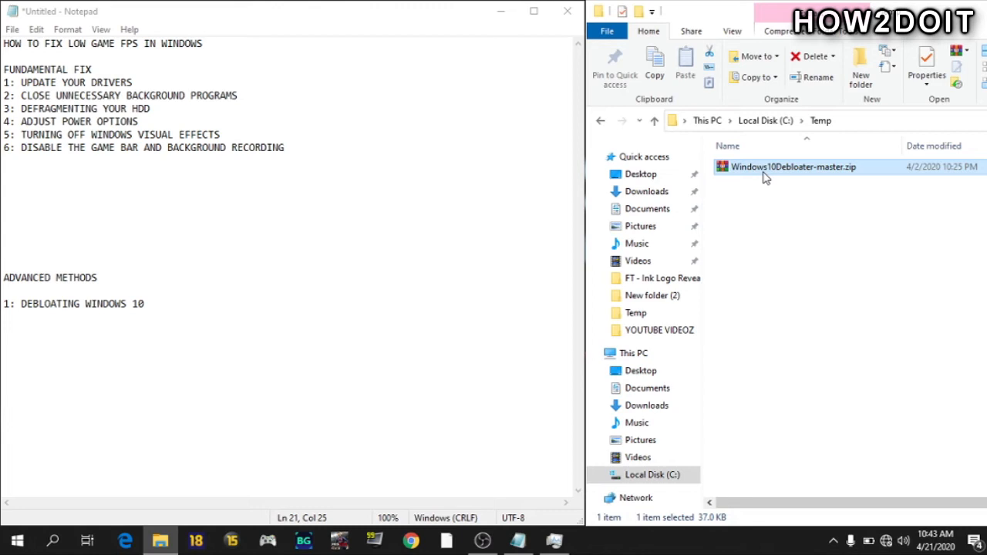
double_click(789, 166)
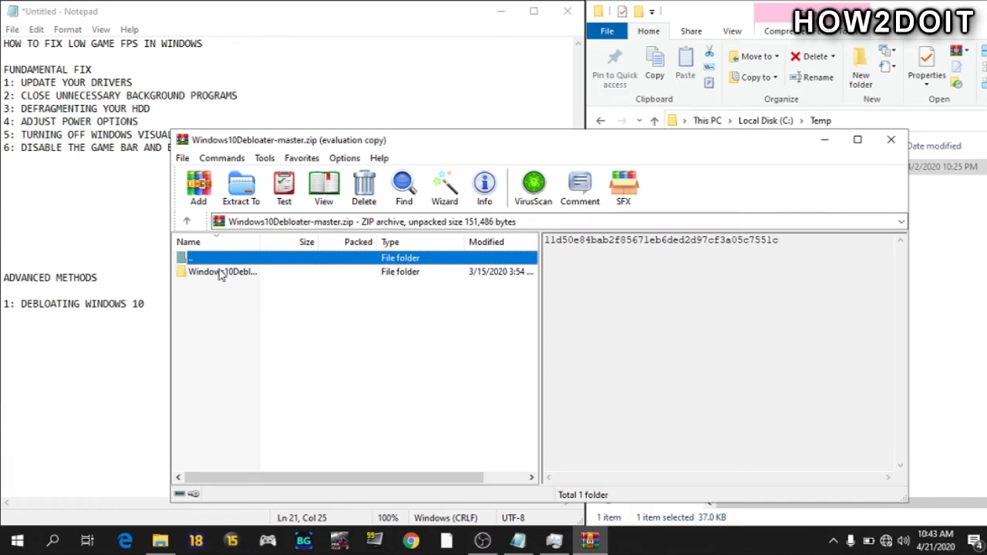
double_click(222, 271)
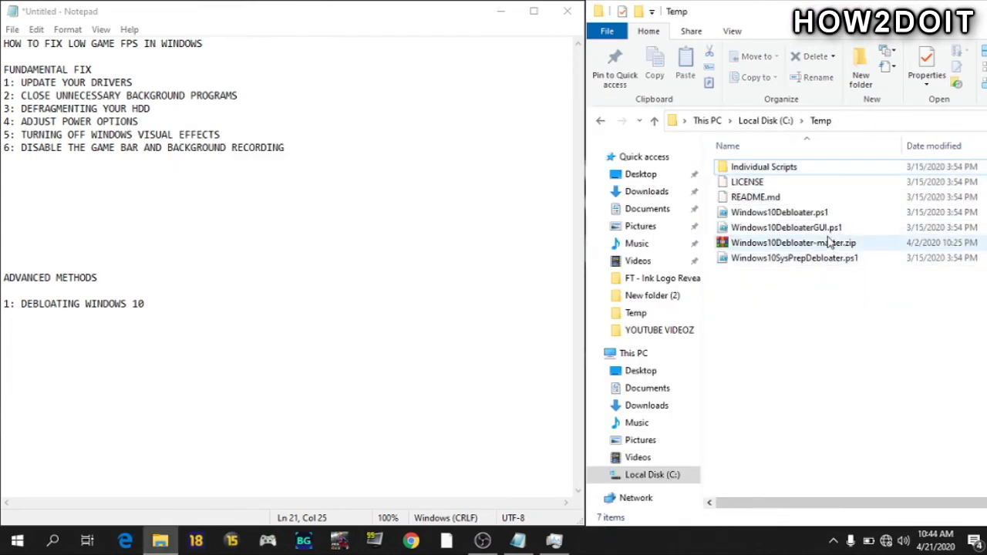
Step: Run Windows10DebloaterGUI.ps1 with PowerShell, review the Debloat Options window, then close it
right_click(802, 227)
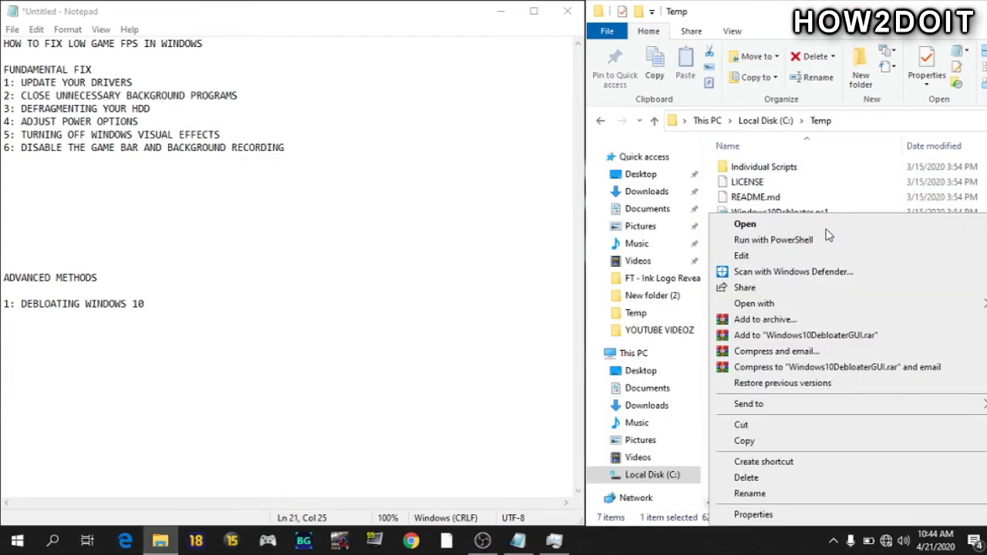
left_click(773, 241)
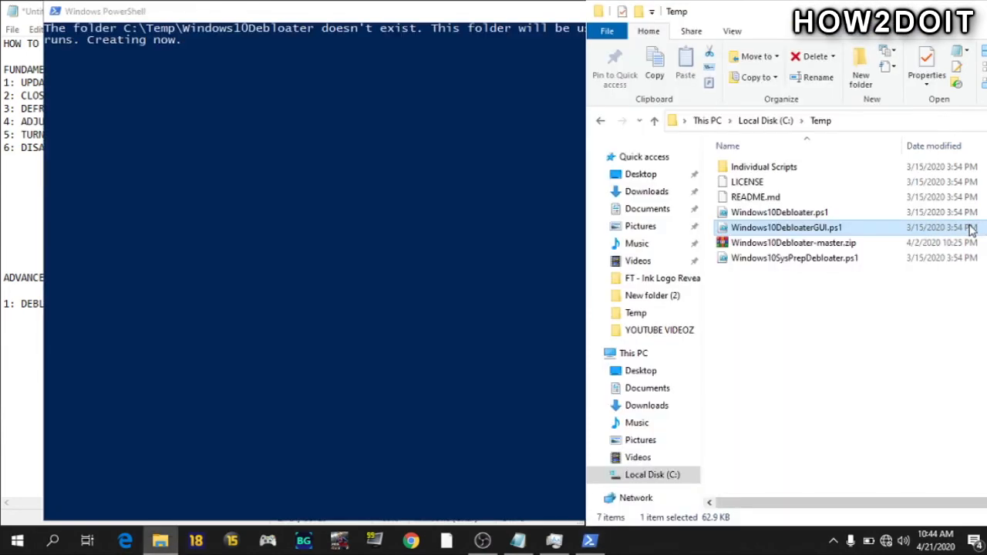
double_click(786, 227)
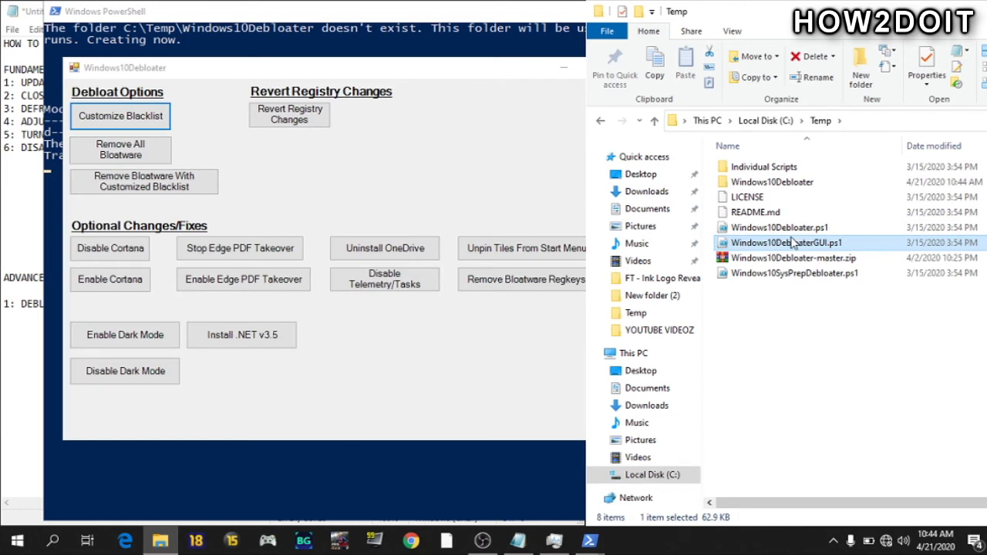
mouse_move(792, 245)
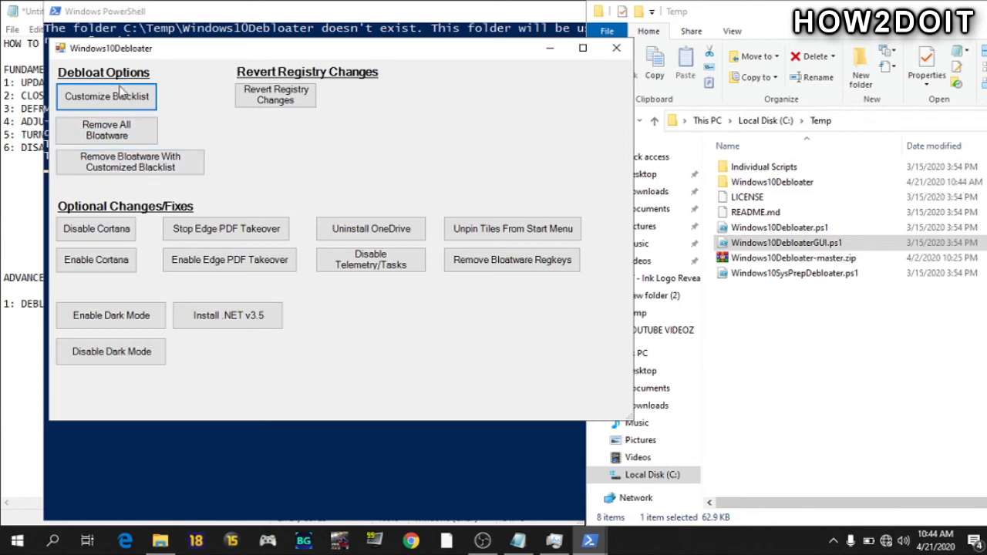
mouse_move(125, 114)
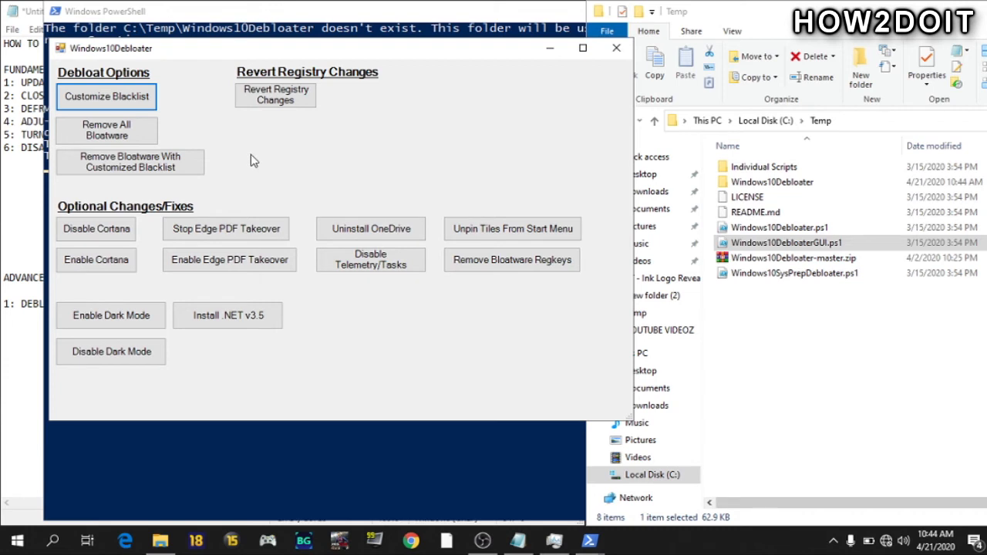
mouse_move(214, 145)
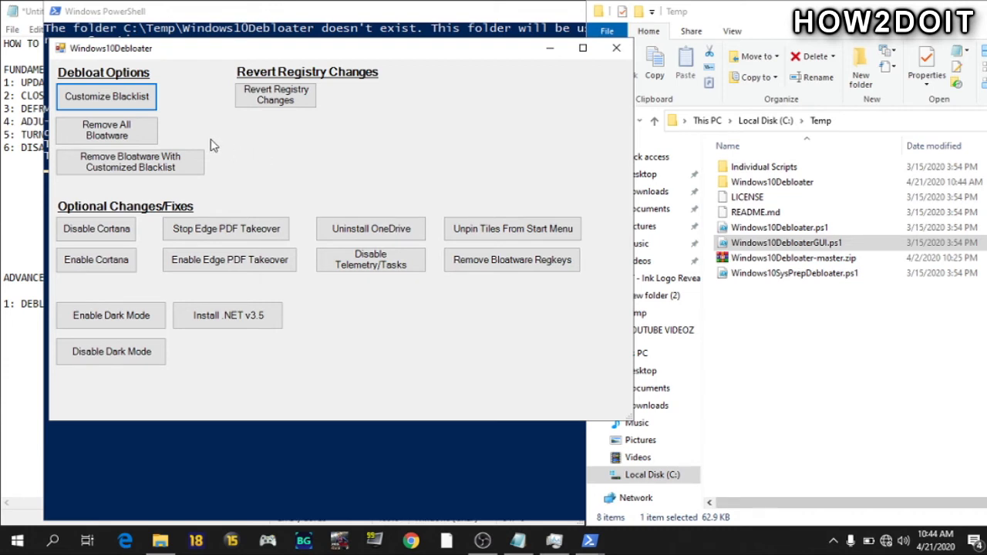
mouse_move(128, 141)
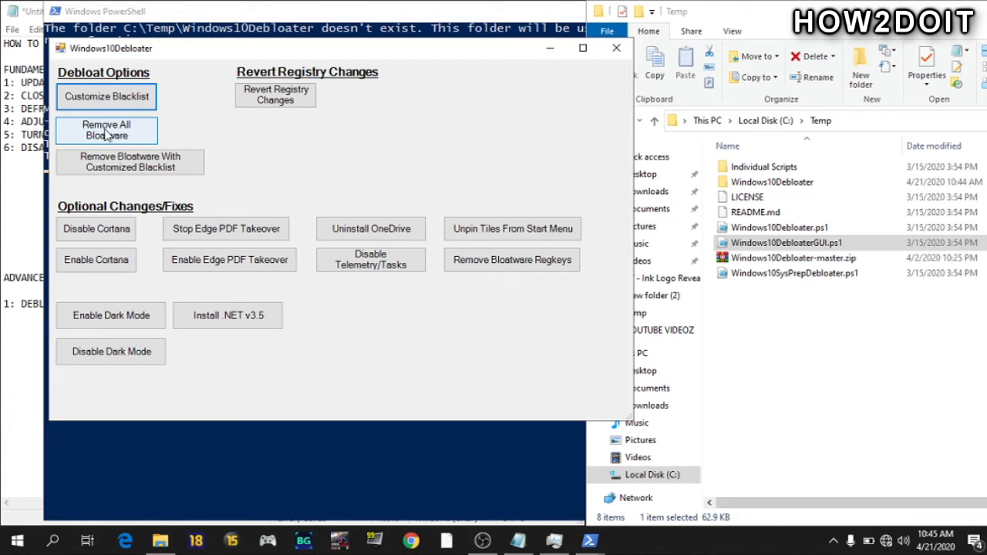
mouse_move(613, 65)
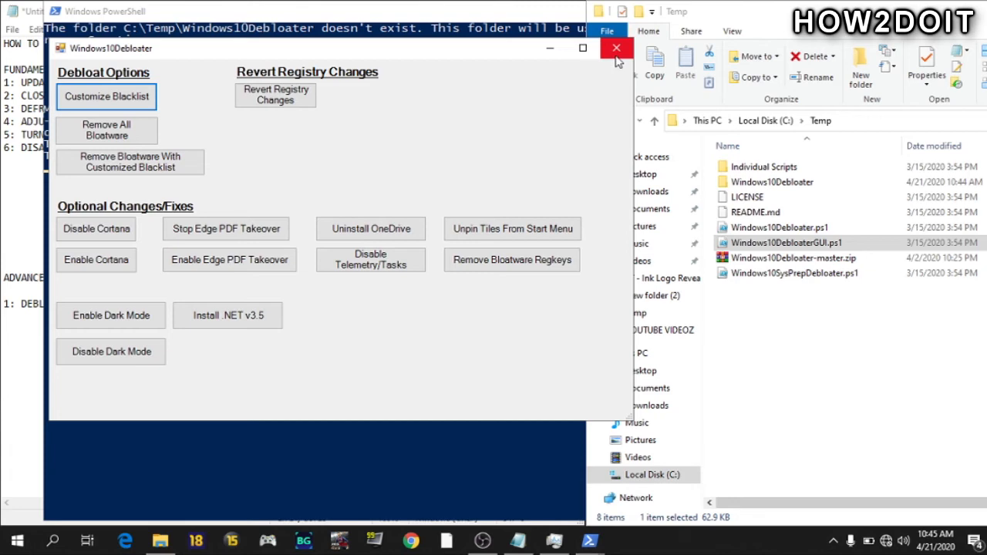
left_click(617, 48)
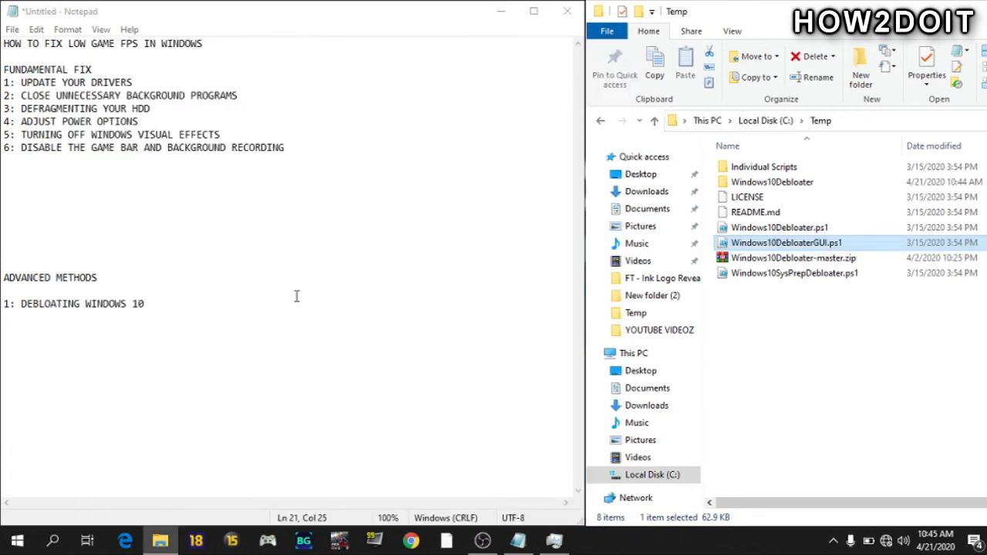
Step: Add '2: CHANGING SOME VALUE IN REGISTRY EDITOR' to the advanced methods list
left_click(22, 539)
type("2: CHANGING SOME VALUE IN REGISTRY EDITO")
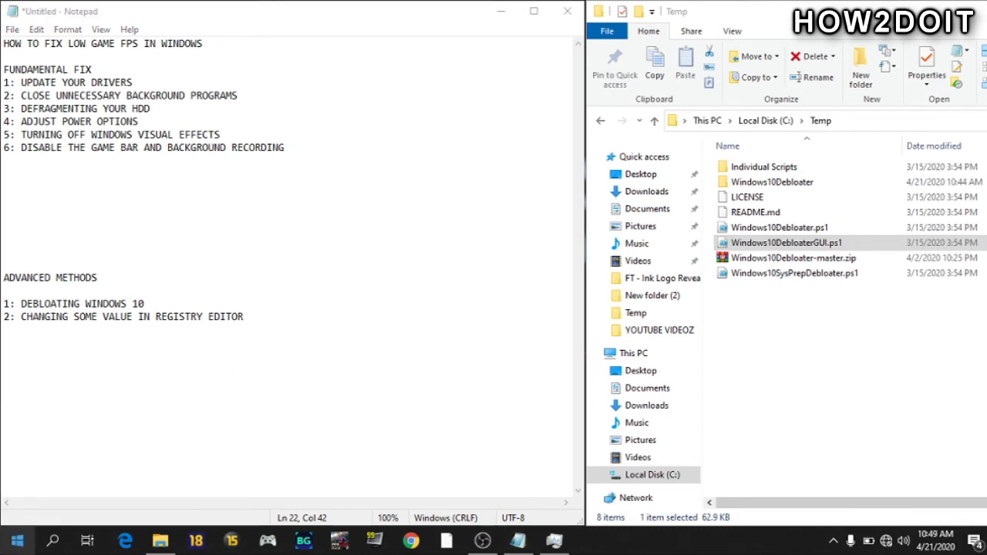
type("RE")
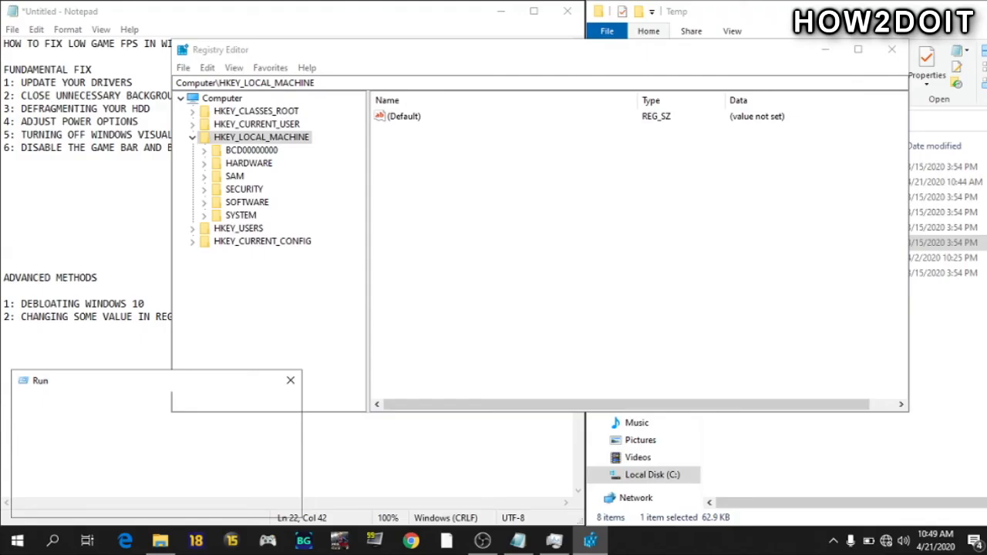
Step: Launch regedit and navigate to HKEY_CURRENT_USER\System\GameConfigStore
type("REG")
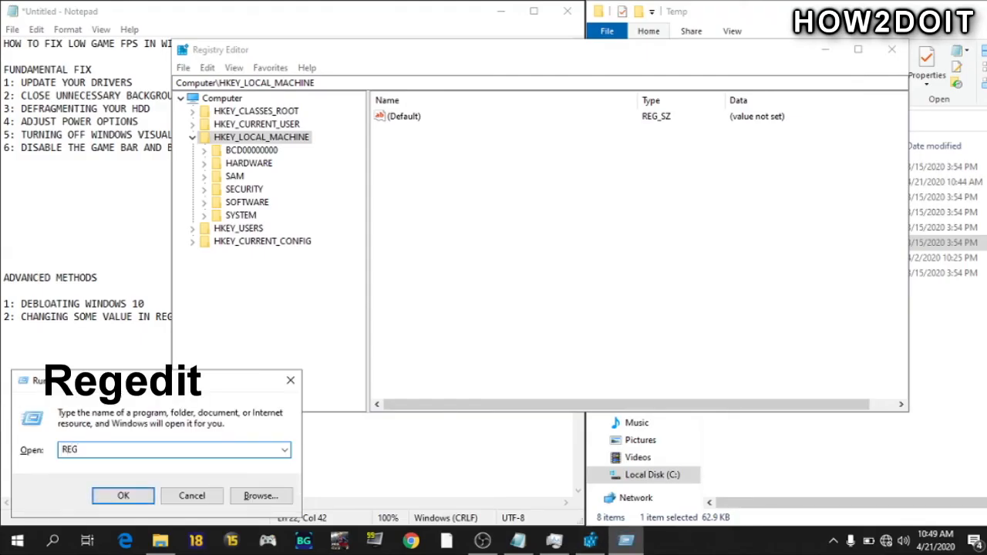
type("EDIT")
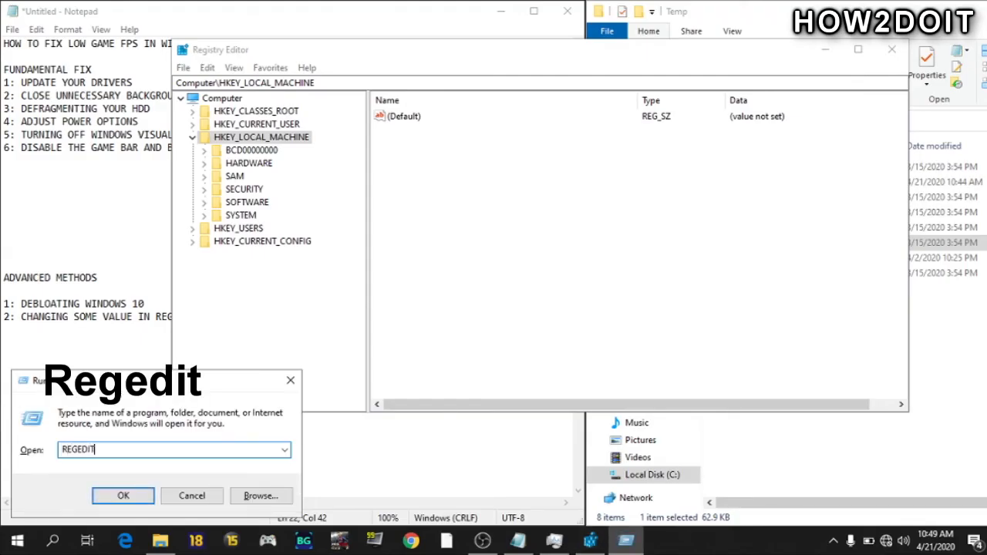
left_click(123, 496)
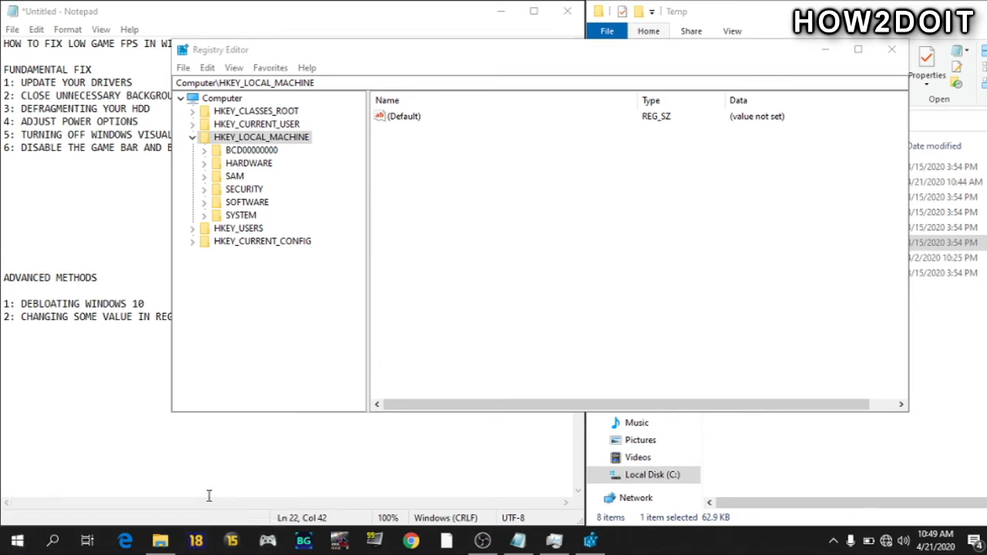
left_click(191, 136)
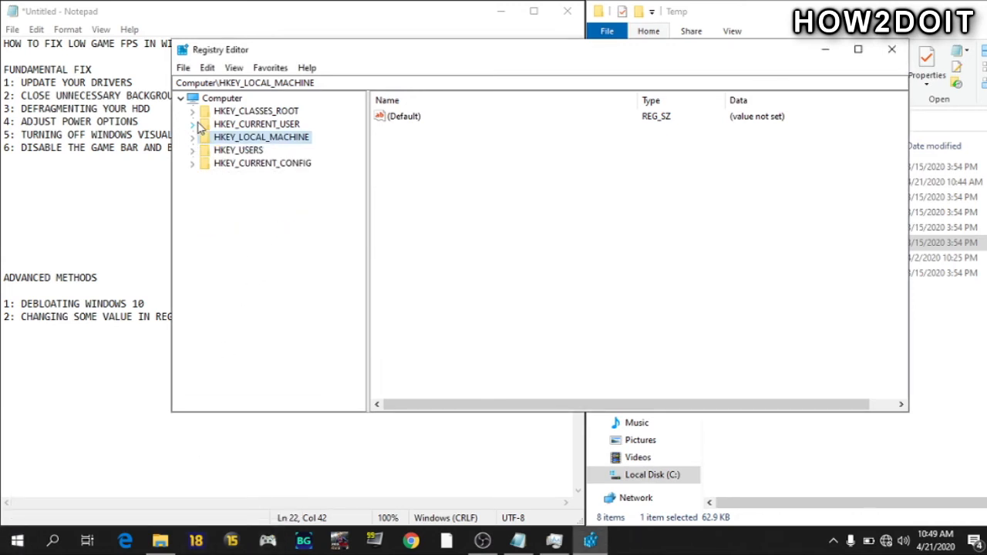
left_click(192, 123)
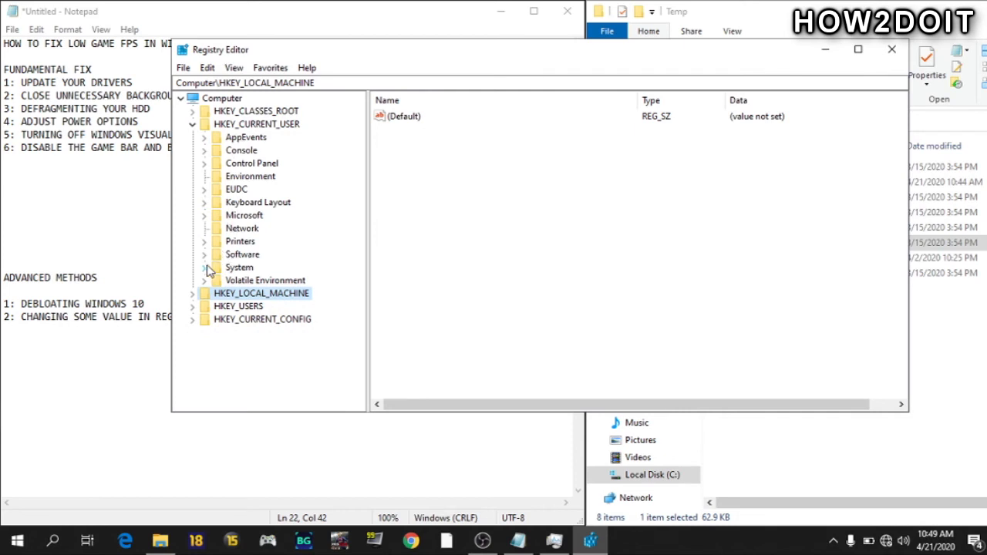
left_click(204, 267)
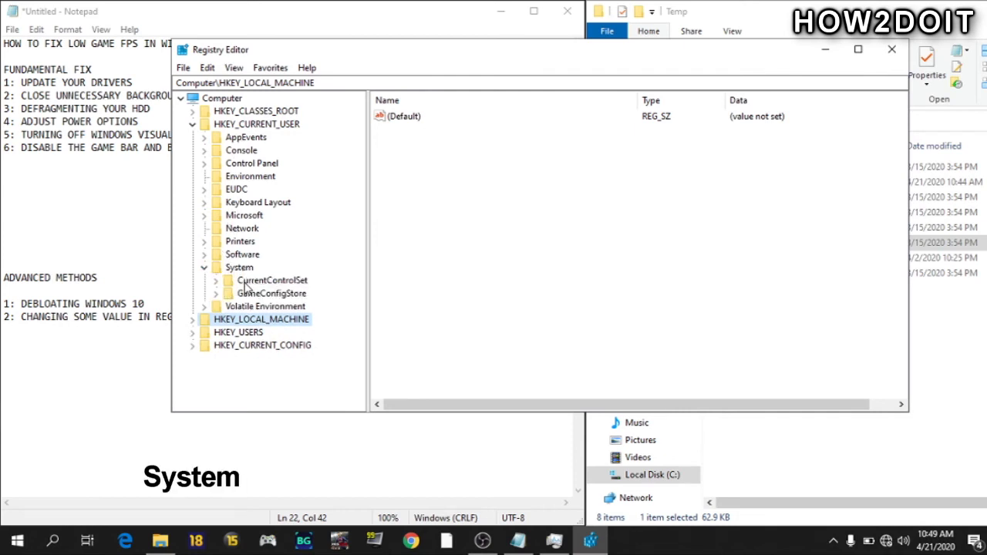
left_click(272, 293)
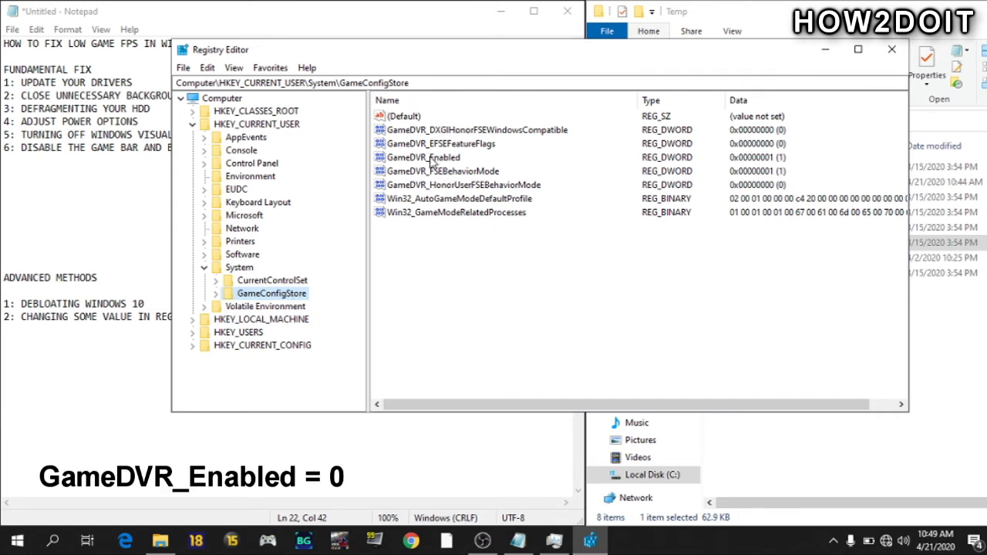
Step: Set GameDVR_Enabled to 0 and GameDVR_FSEBehaviorMode to 2 in GameConfigStore
double_click(426, 158)
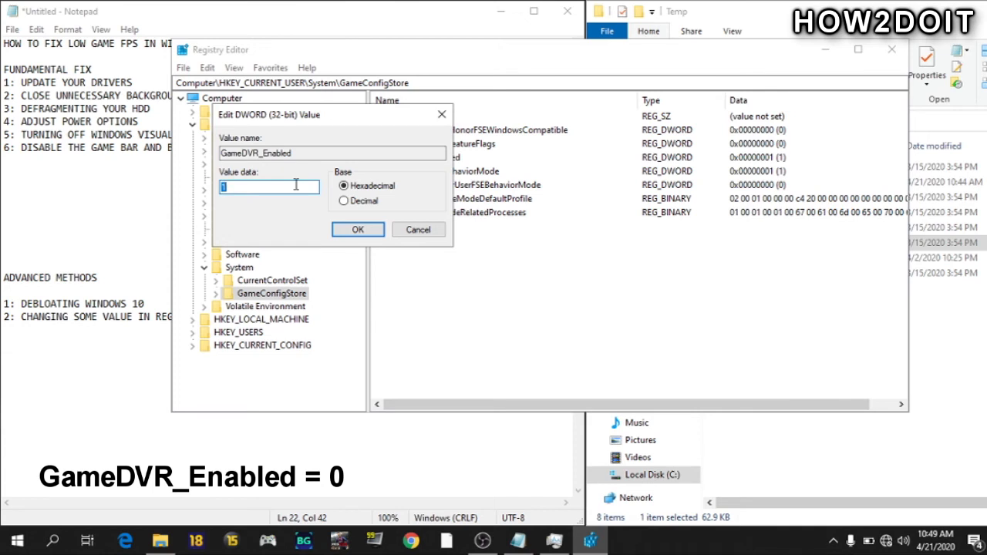
type("0")
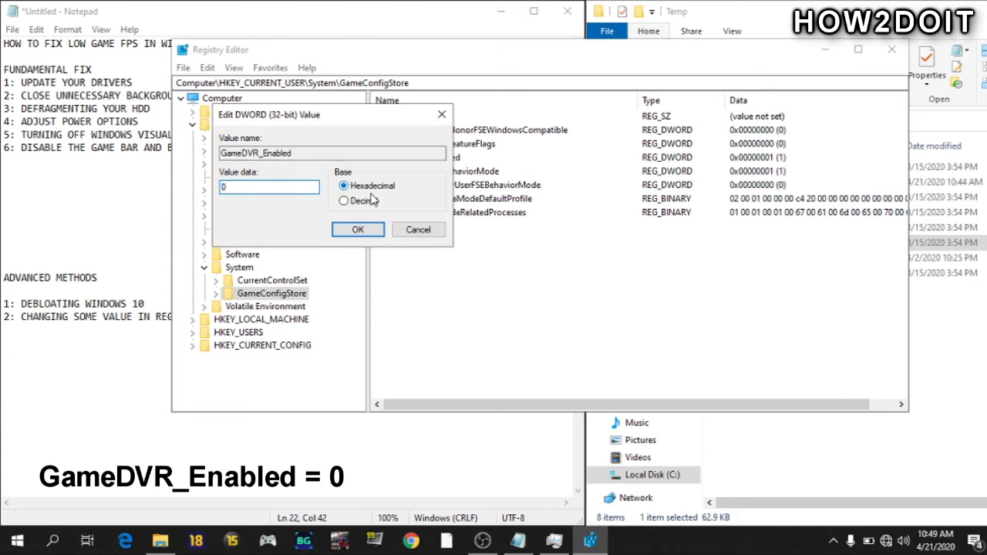
left_click(357, 228)
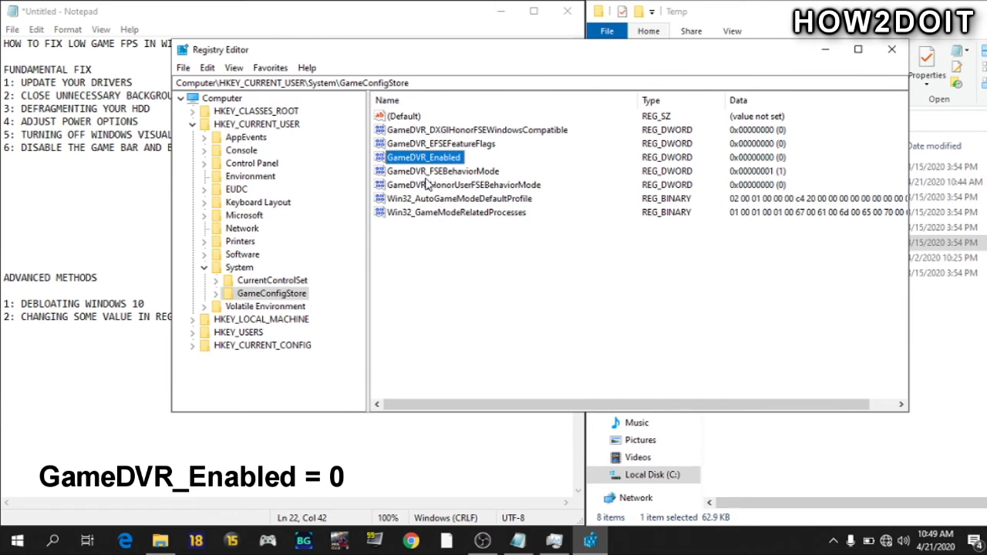
left_click(441, 170)
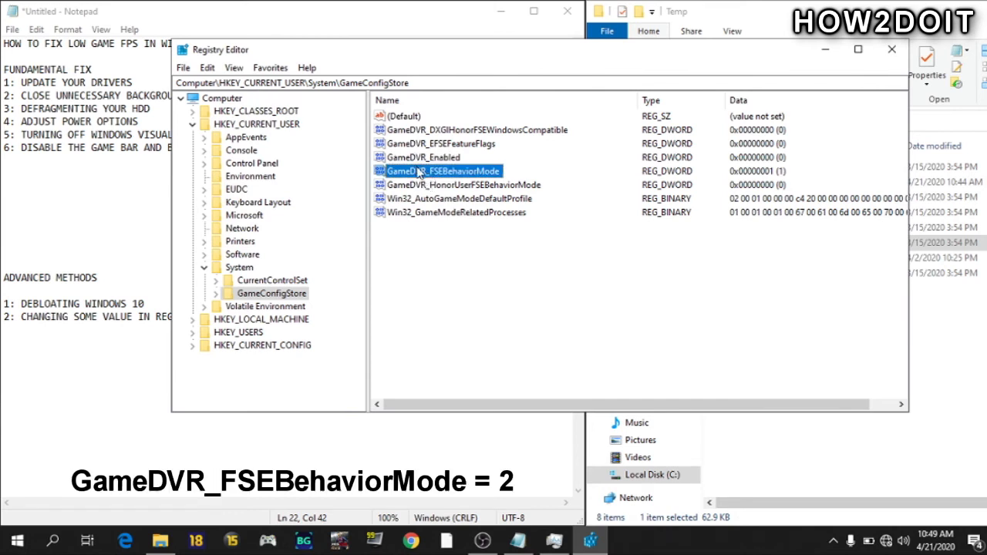
double_click(438, 170)
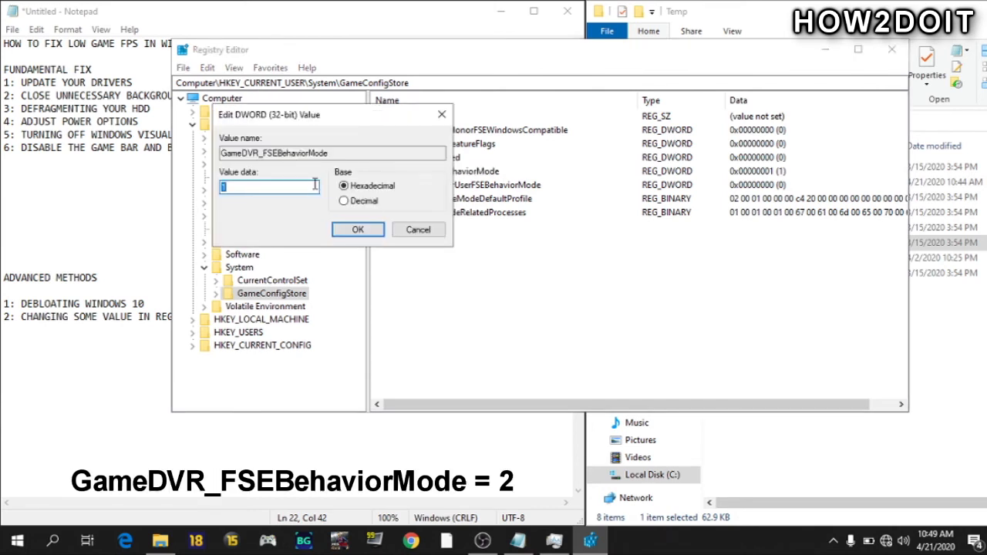
type("2")
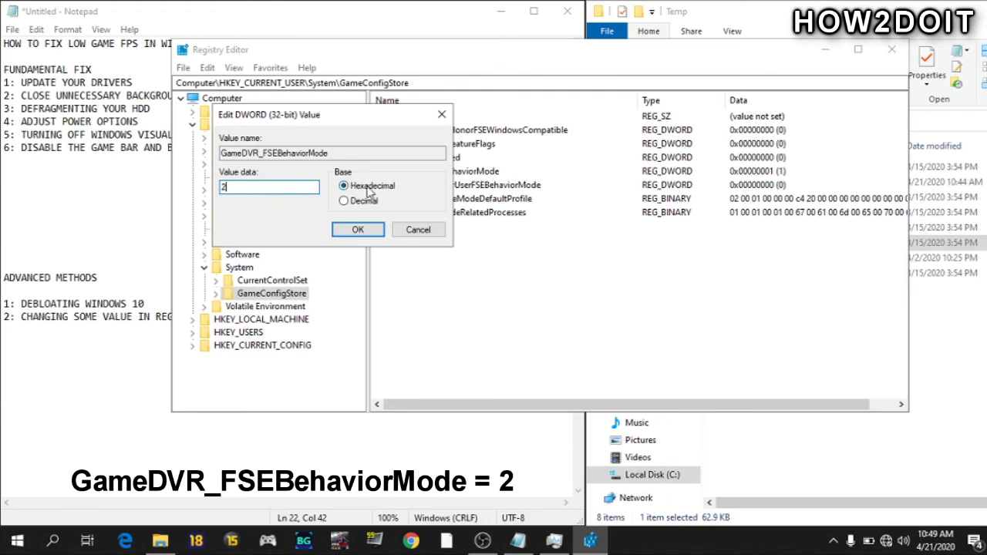
left_click(358, 228)
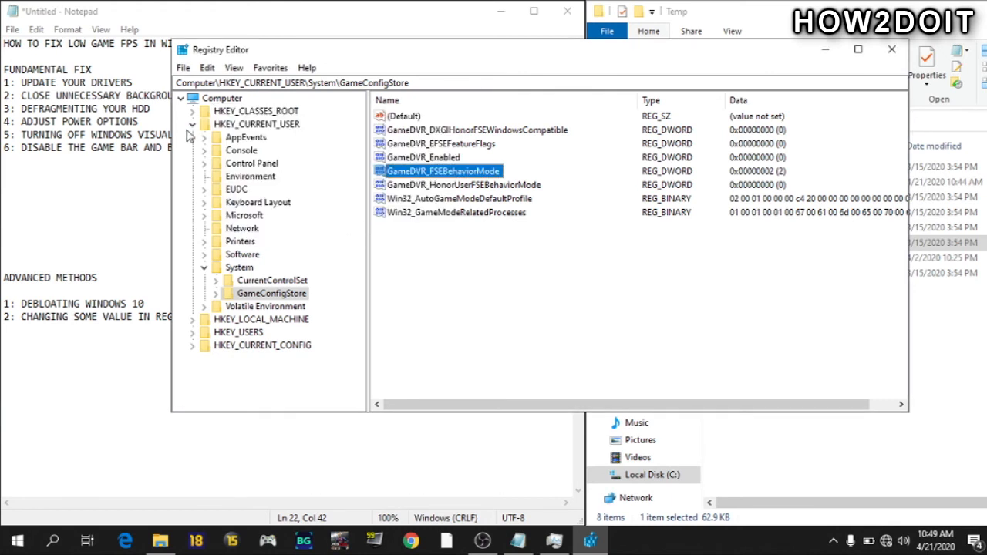
left_click(191, 124)
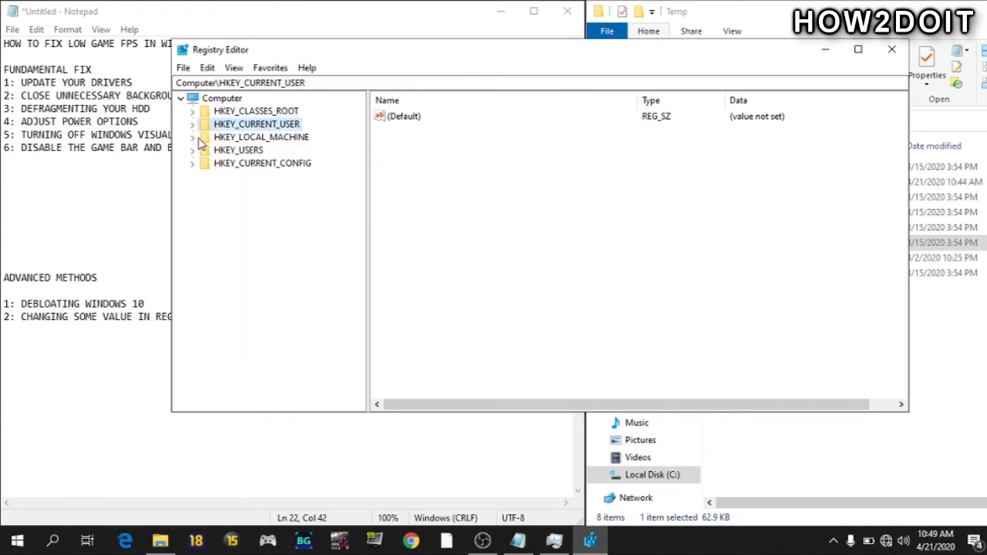
Step: Navigate to HKLM\SOFTWARE\Microsoft\PolicyManager\default\ApplicationManagement\AllowGameDVR
left_click(192, 135)
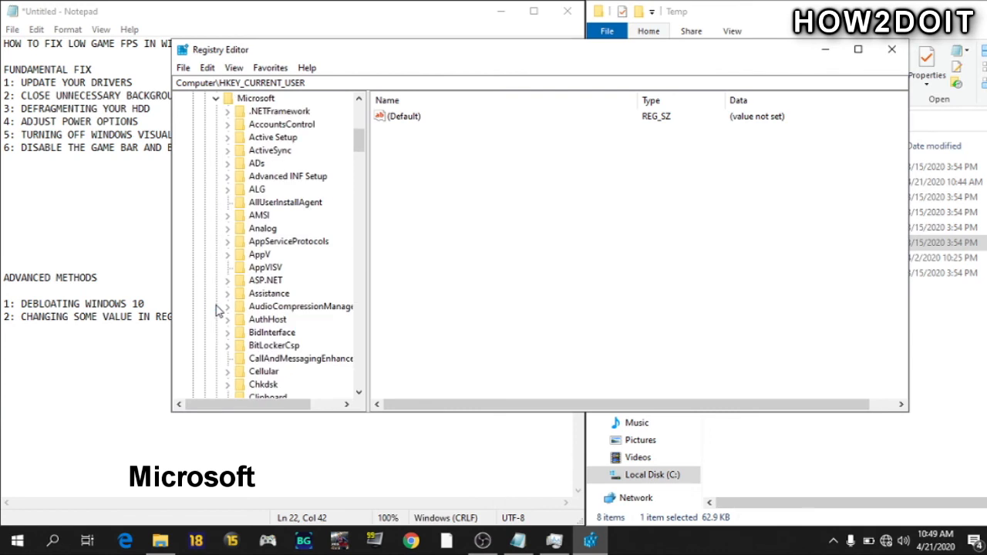
mouse_move(259, 293)
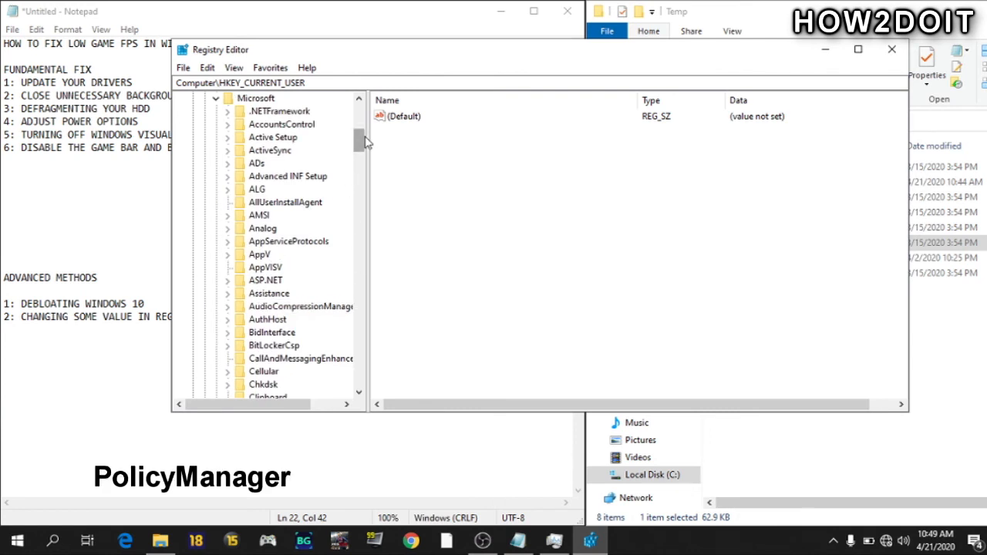
scroll("down", 3)
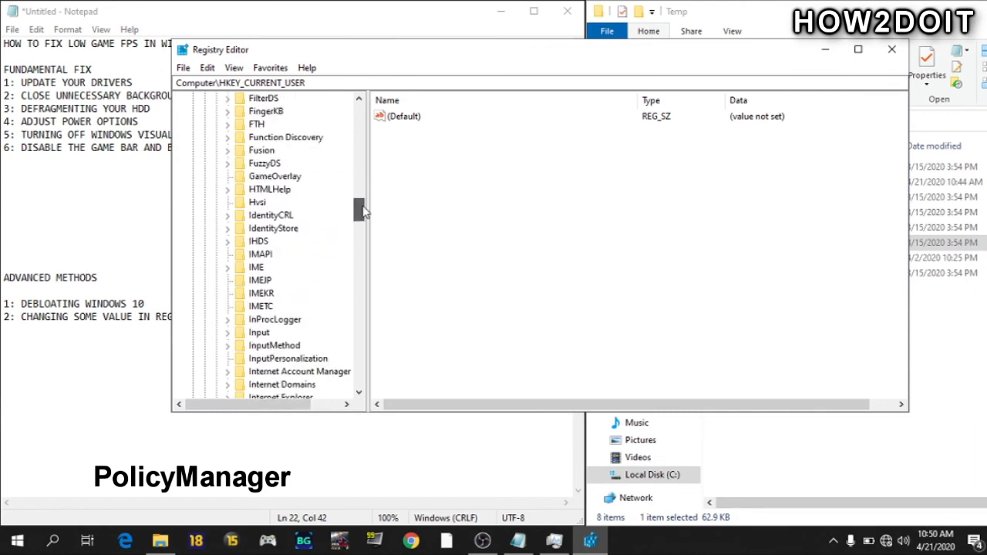
scroll("down", 3)
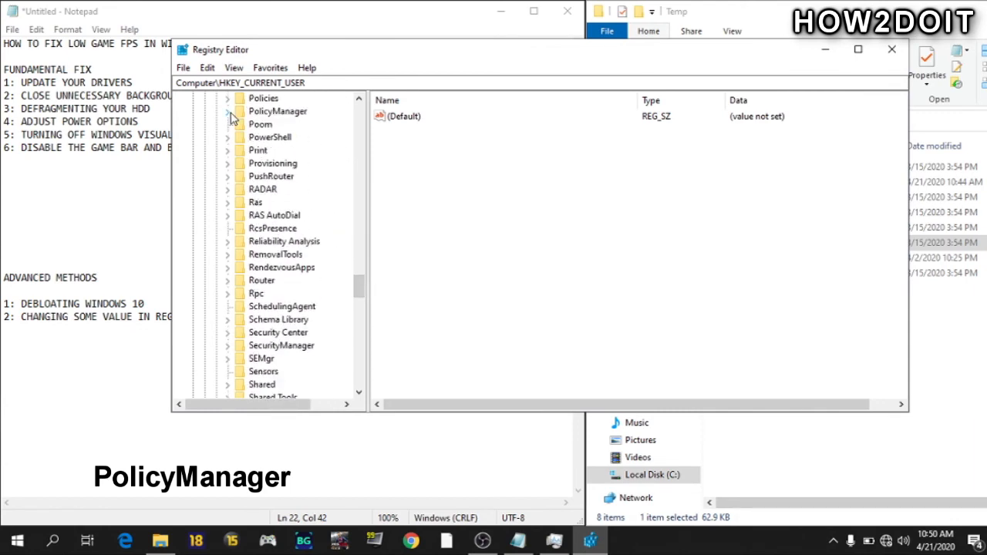
left_click(228, 111)
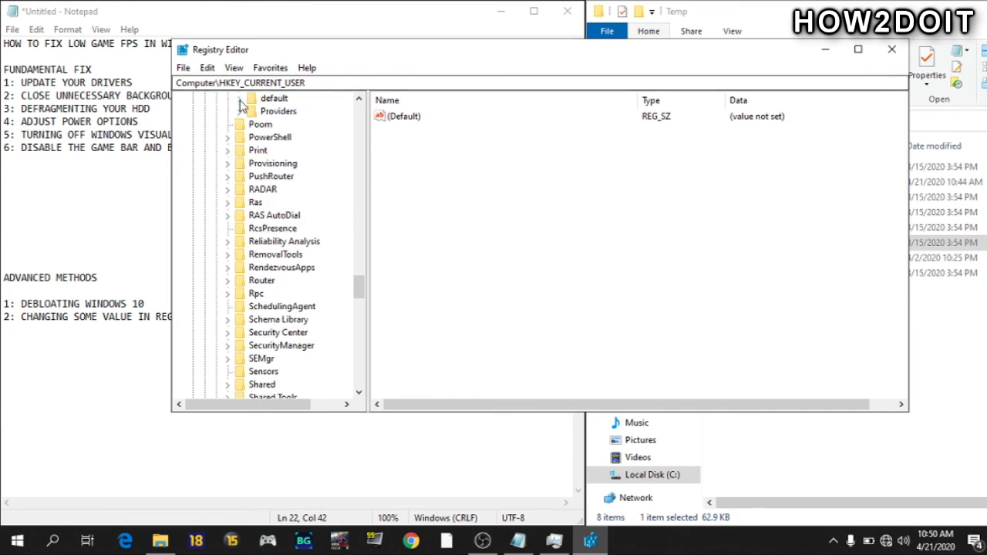
left_click(241, 98)
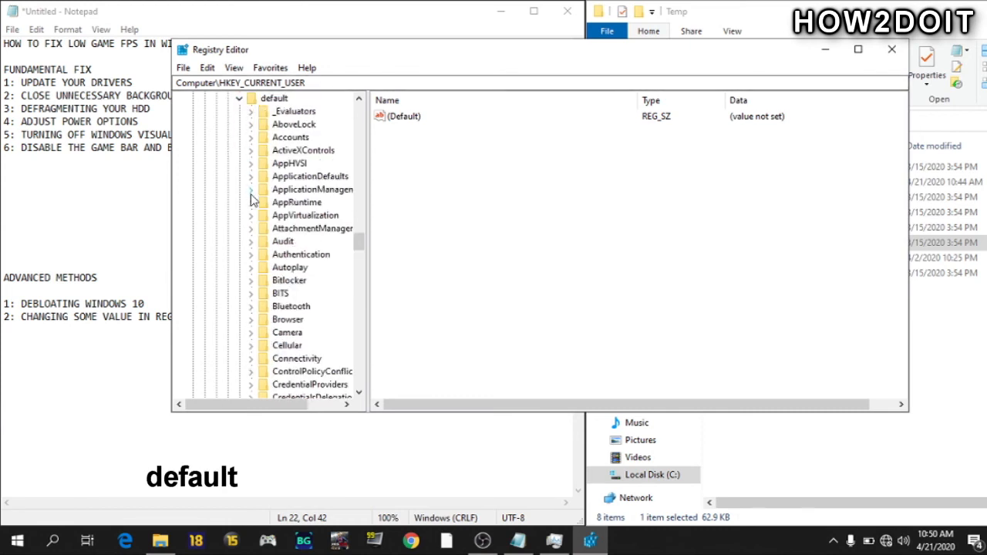
left_click(250, 188)
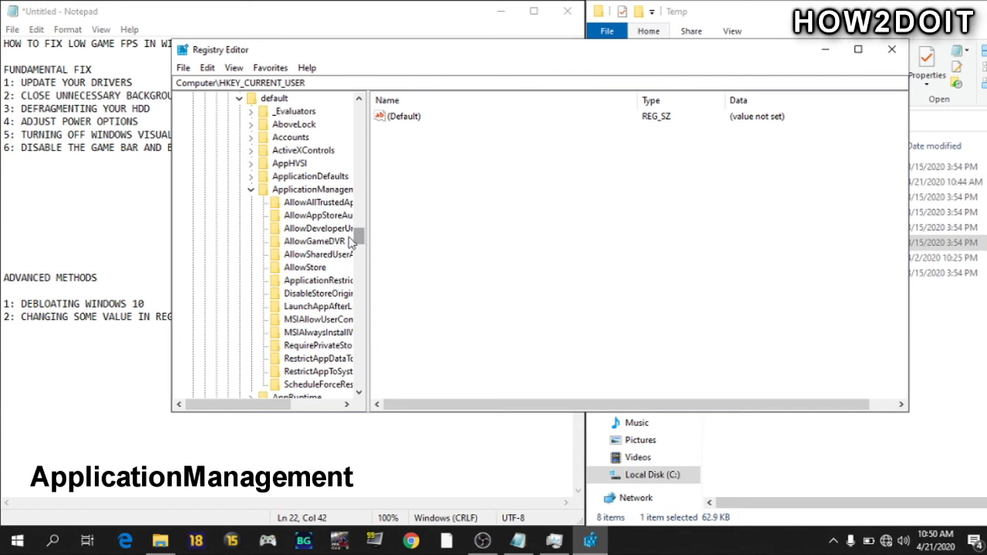
left_click(308, 241)
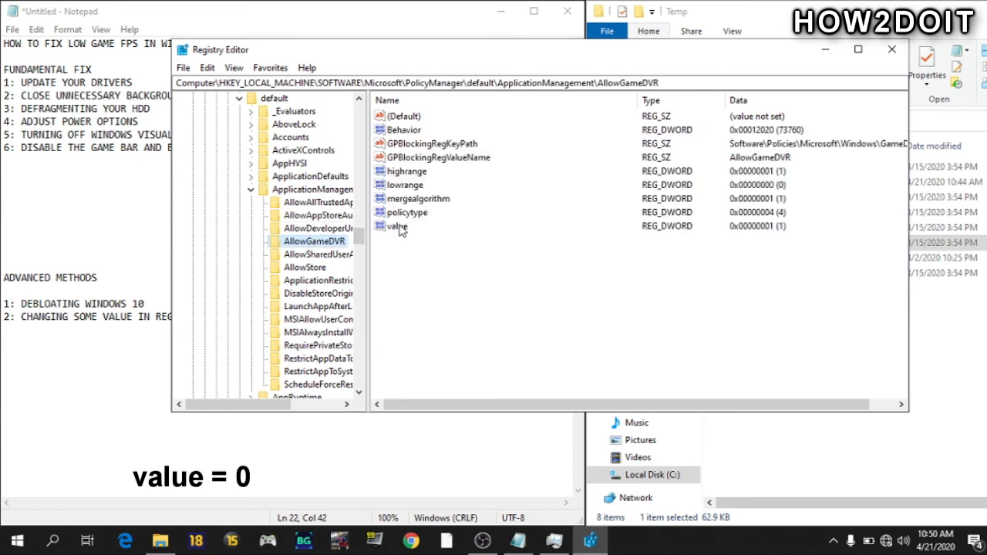
Step: Set the AllowGameDVR 'value' DWORD to 0
double_click(394, 225)
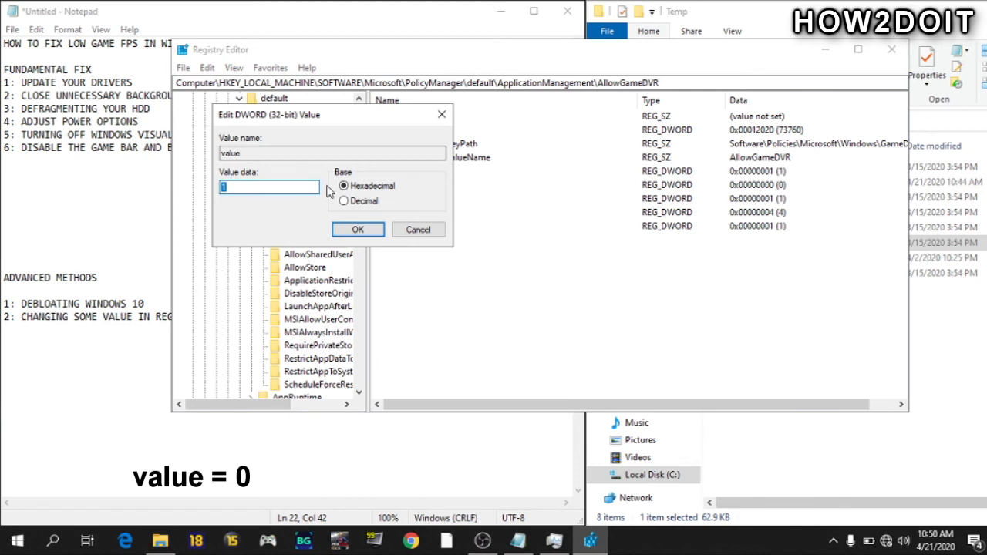
type("0")
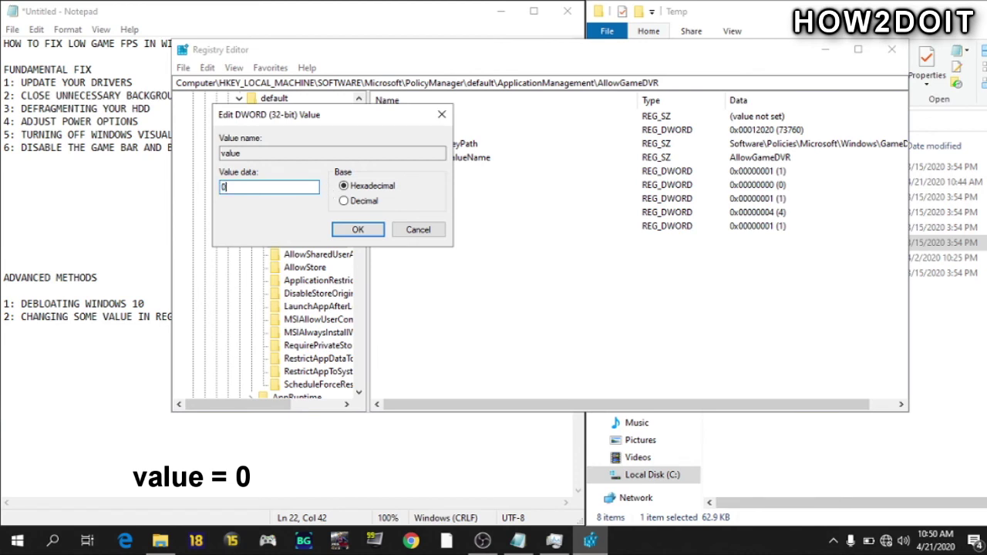
left_click(358, 229)
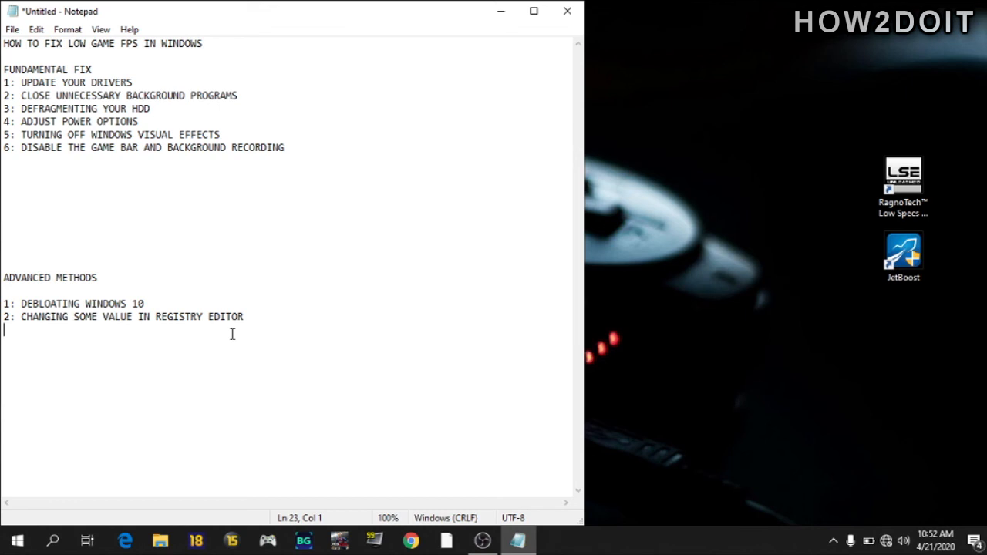
Step: Add '3: CHANGE THE GAME'S GRAPHICAL SETTINGS' as the third advanced method
type("3: CHANGE THE GAME'S GRAPHICAL SETTINGS")
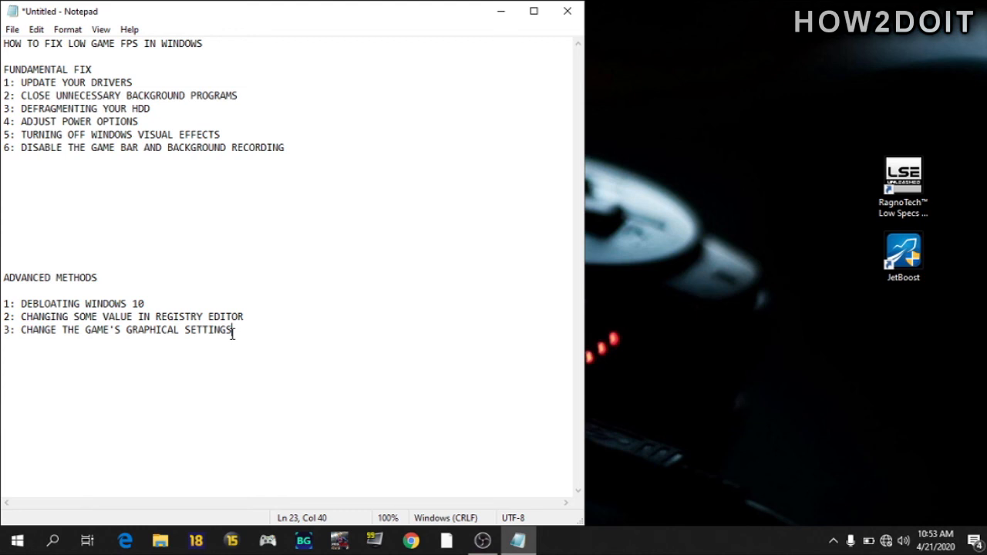
mouse_move(340, 289)
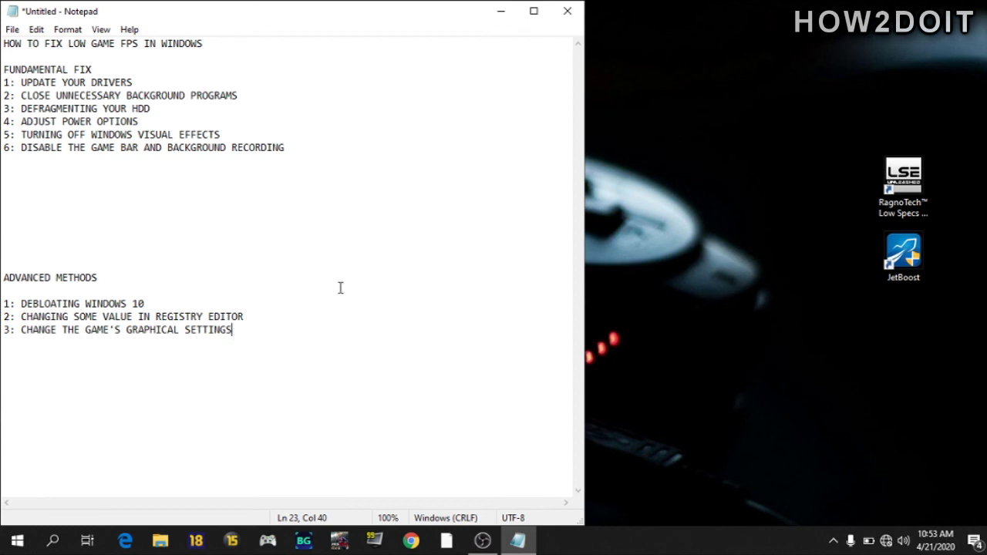
left_click(902, 179)
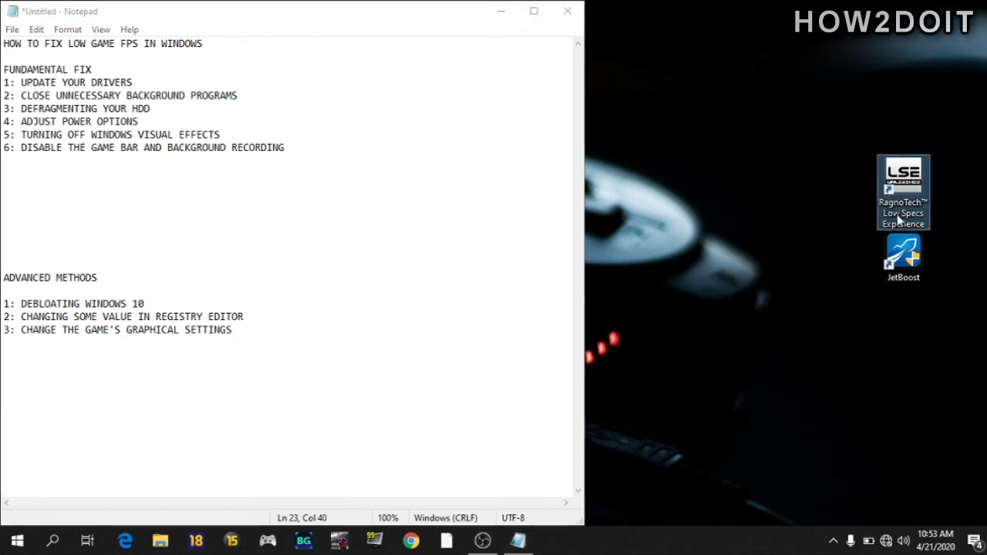
mouse_move(909, 199)
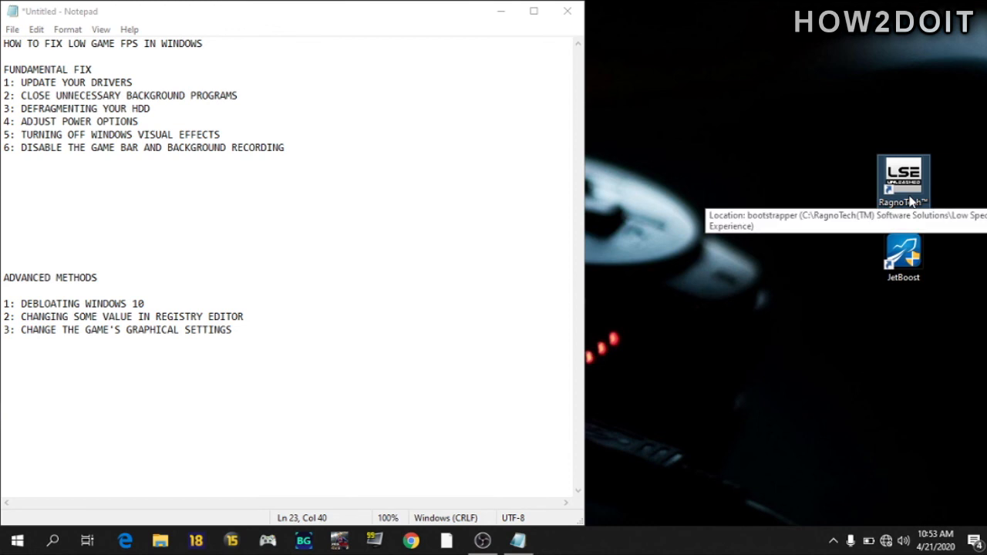
Step: Launch Low Specs Experience and continue past the G2A marketplace ad to the welcome page
double_click(900, 173)
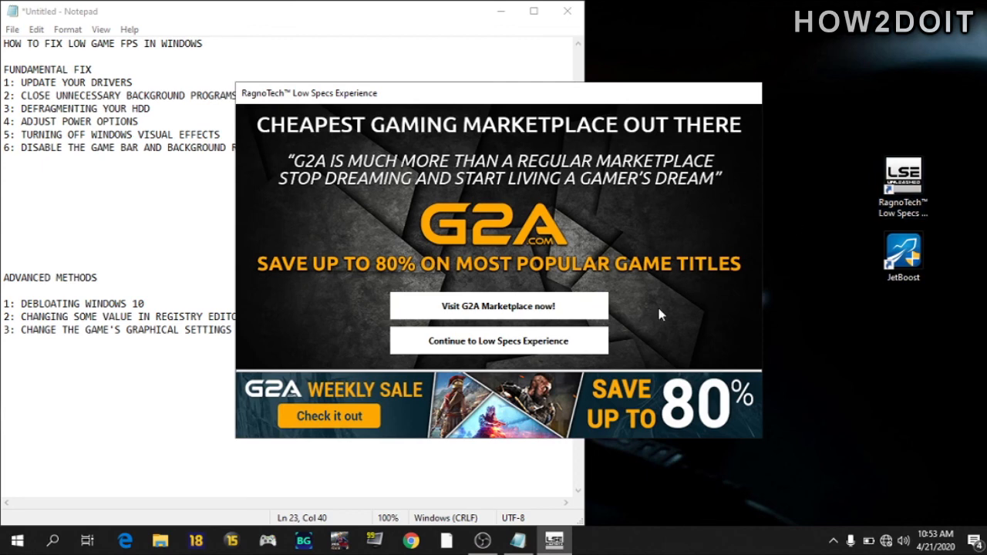
mouse_move(544, 340)
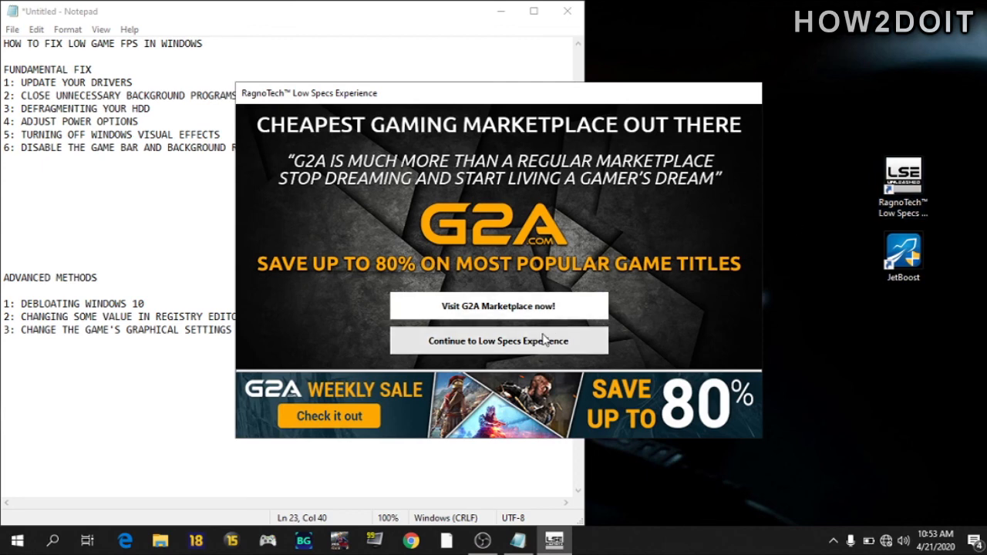
left_click(498, 341)
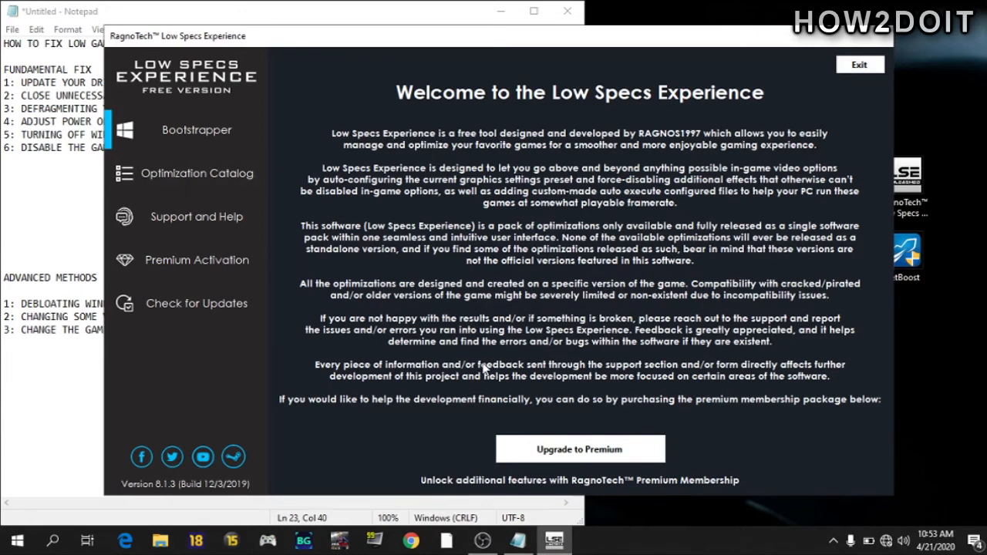
mouse_move(204, 184)
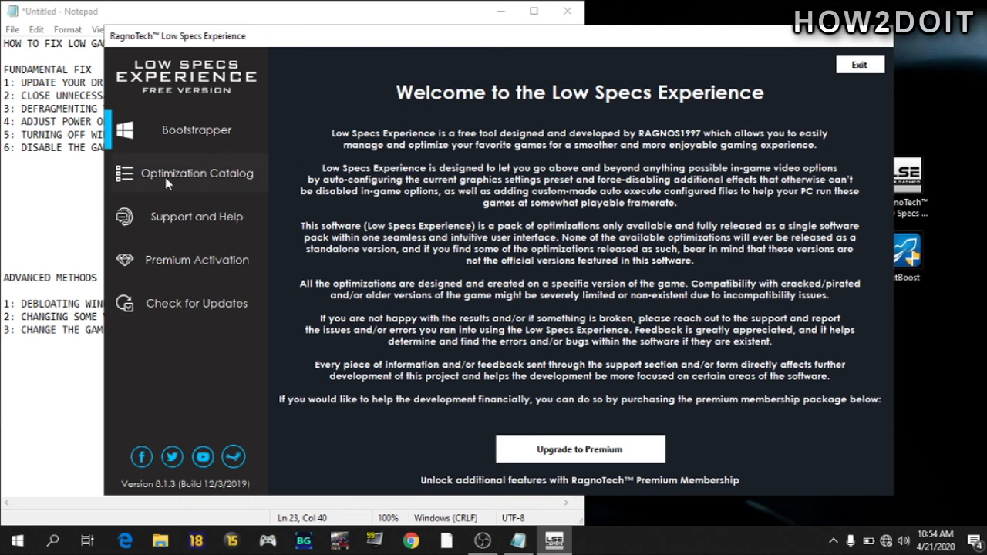
Step: Pick WWE 2k16 from the Optimization Catalog and start loading its optimization package
left_click(195, 173)
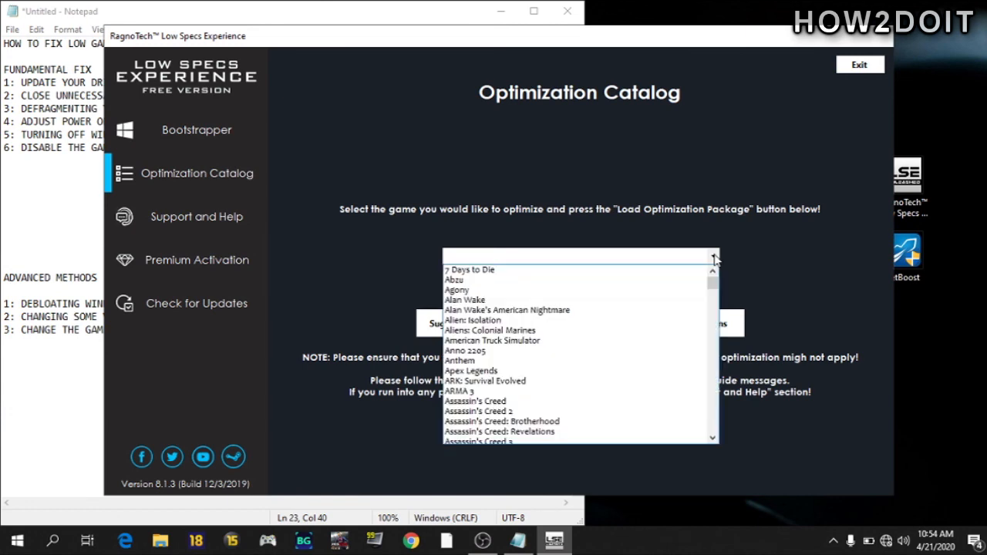
scroll("down", 3)
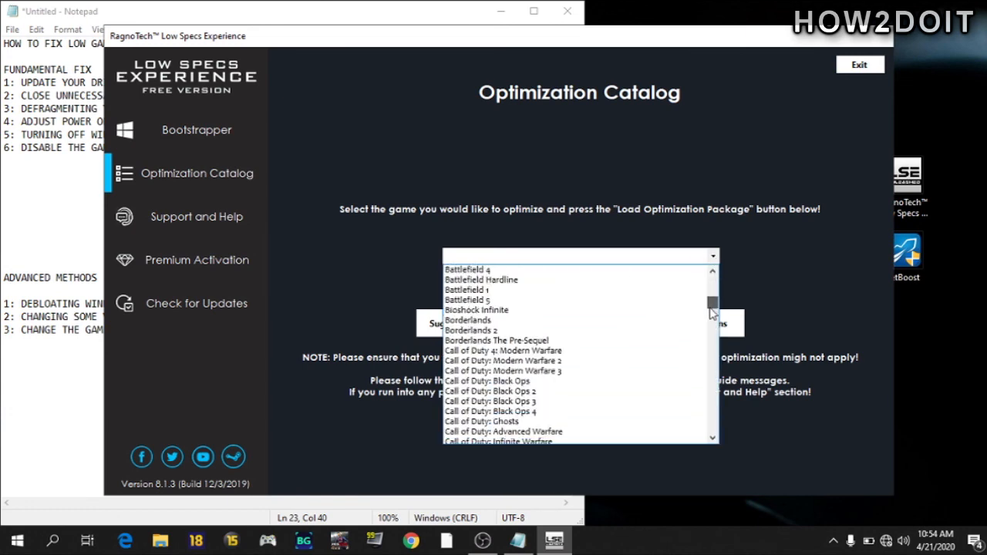
scroll("down", 3)
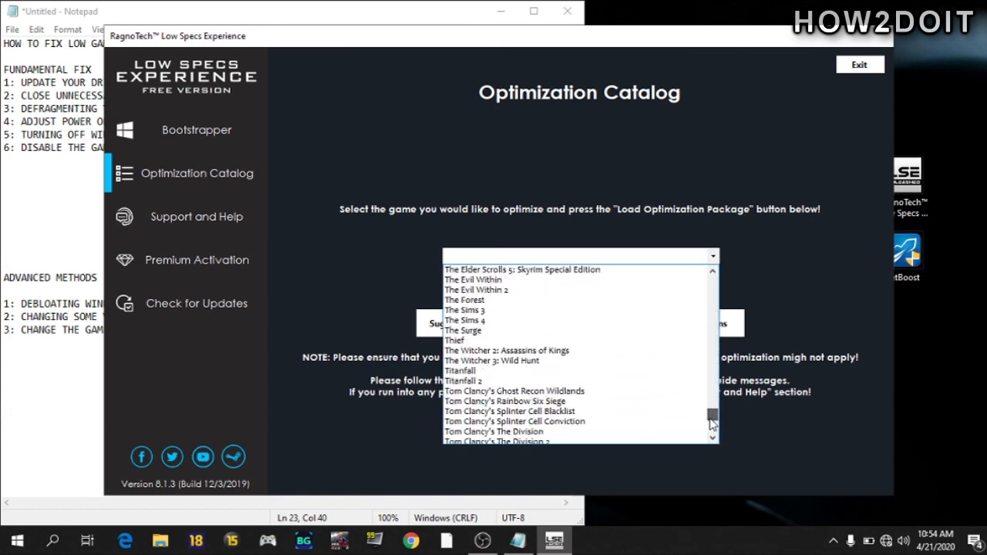
scroll("down", 3)
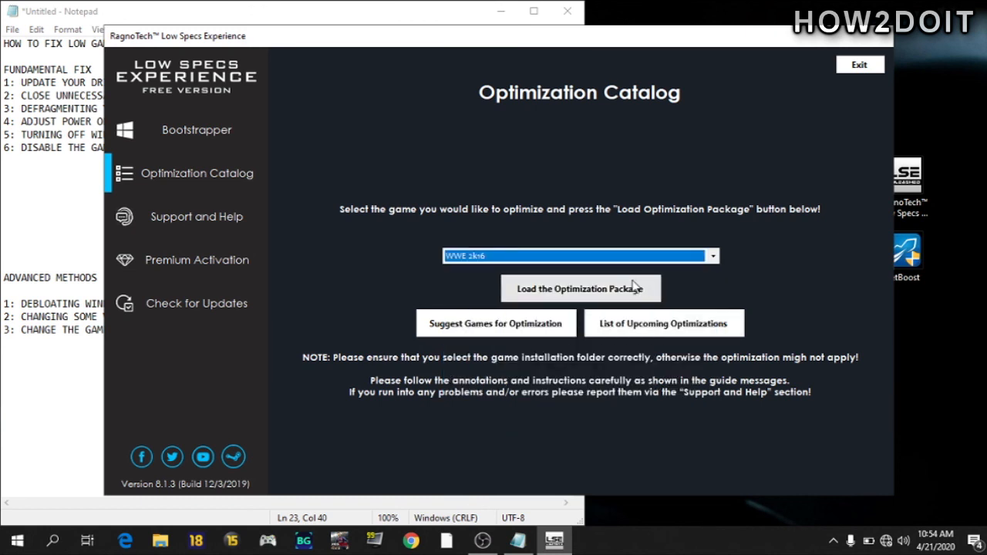
left_click(580, 289)
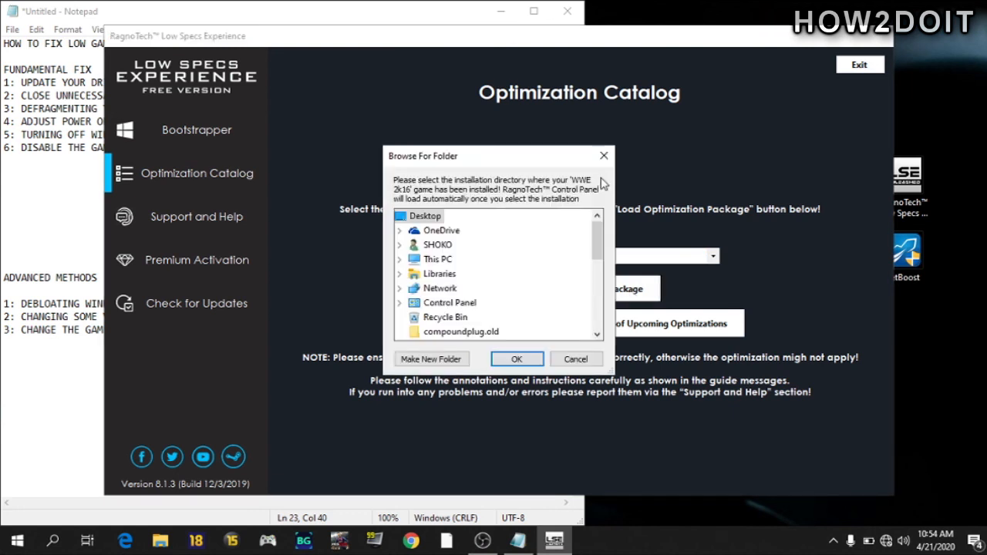
Step: Browse the install-folder dialog, then cancel choosing the game's folder
scroll("down", 3)
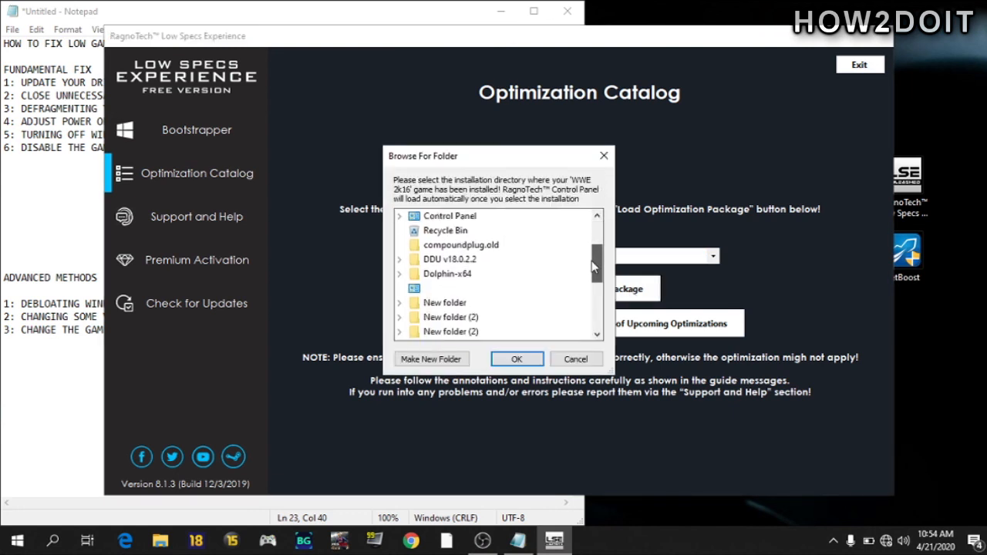
scroll("down", 3)
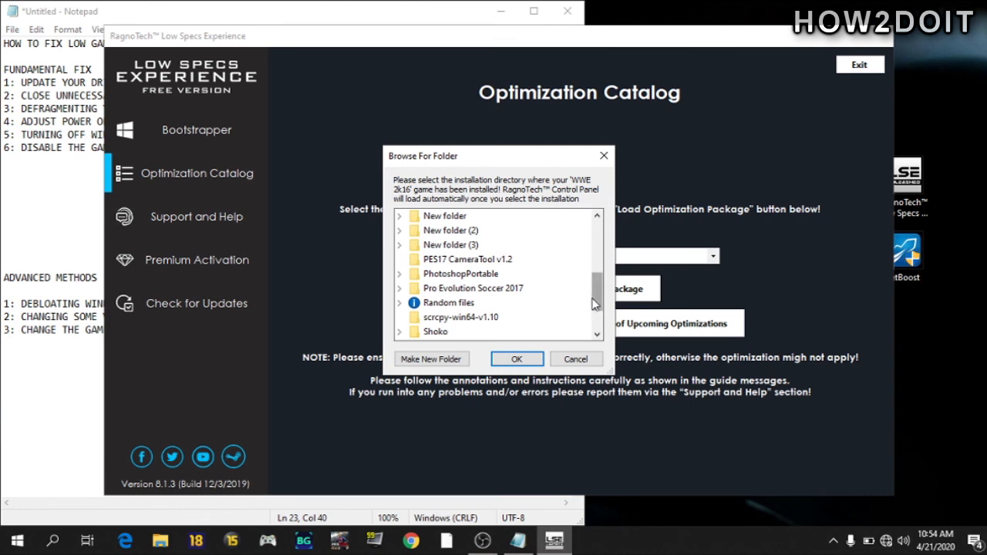
left_click(517, 358)
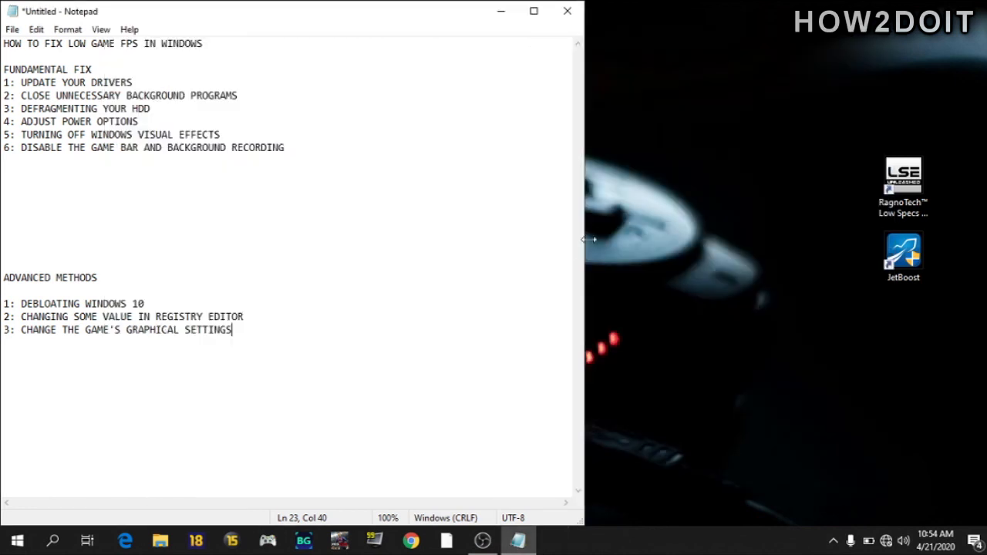
mouse_move(459, 253)
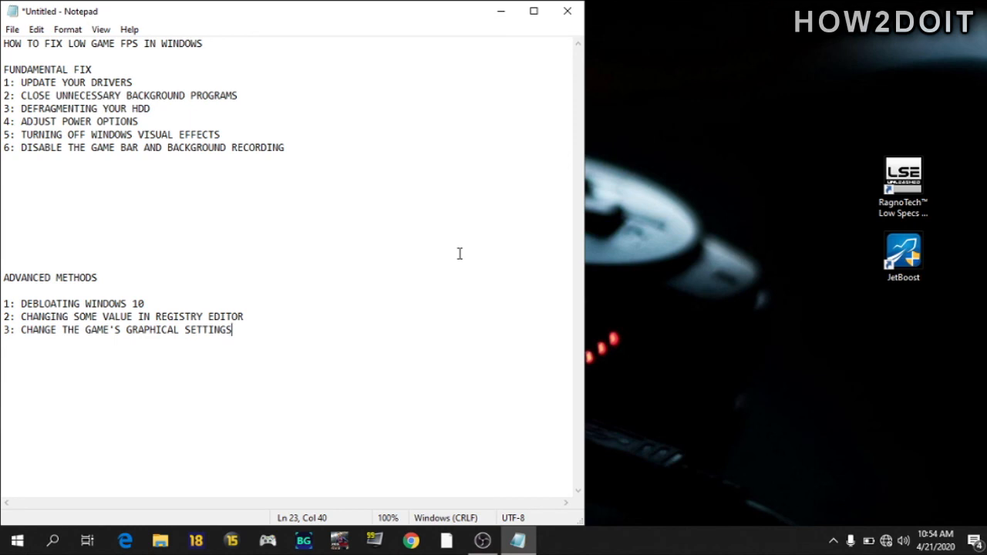